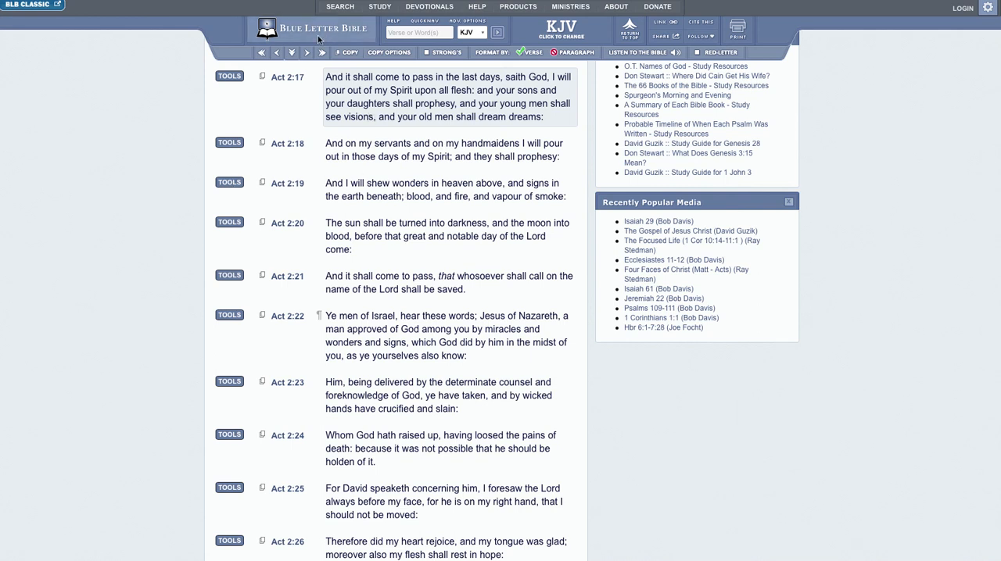
mouse_move(331, 44)
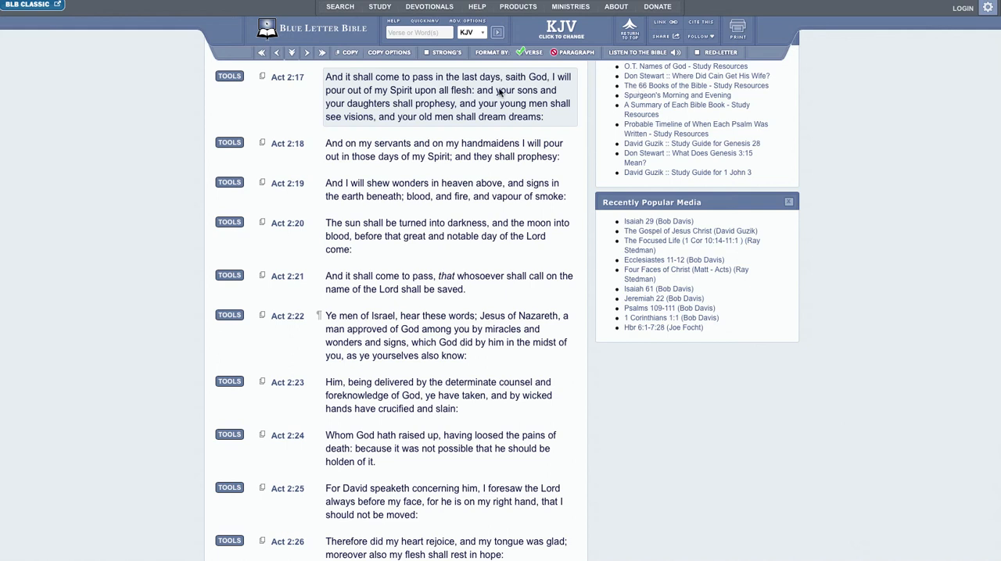
mouse_move(280, 87)
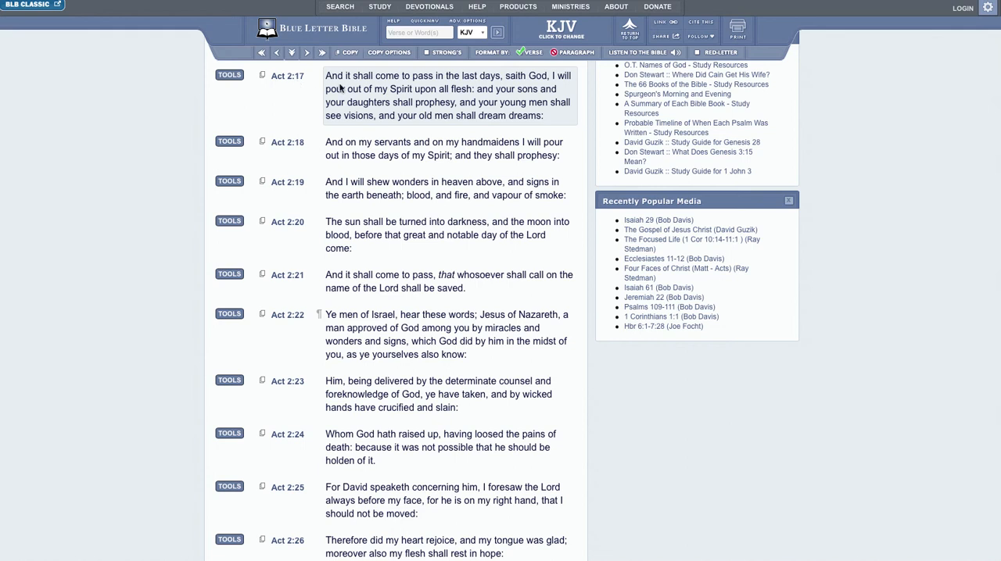
mouse_move(428, 81)
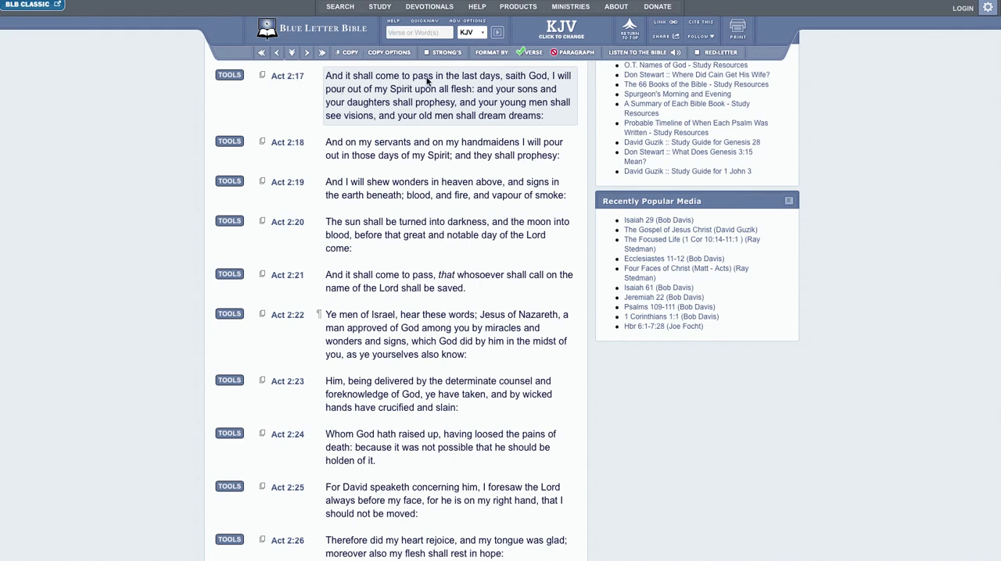
mouse_move(507, 78)
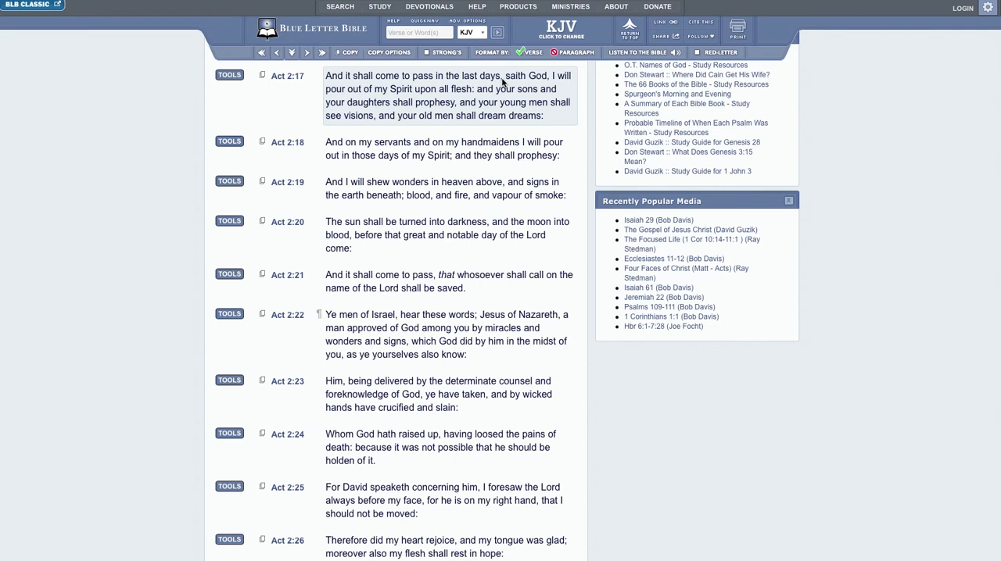
mouse_move(491, 91)
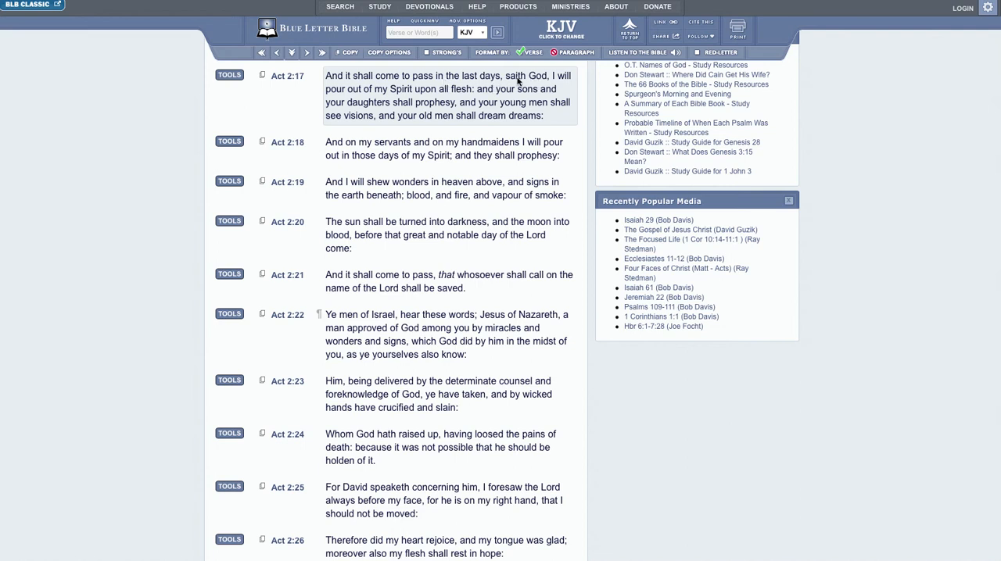
mouse_move(538, 85)
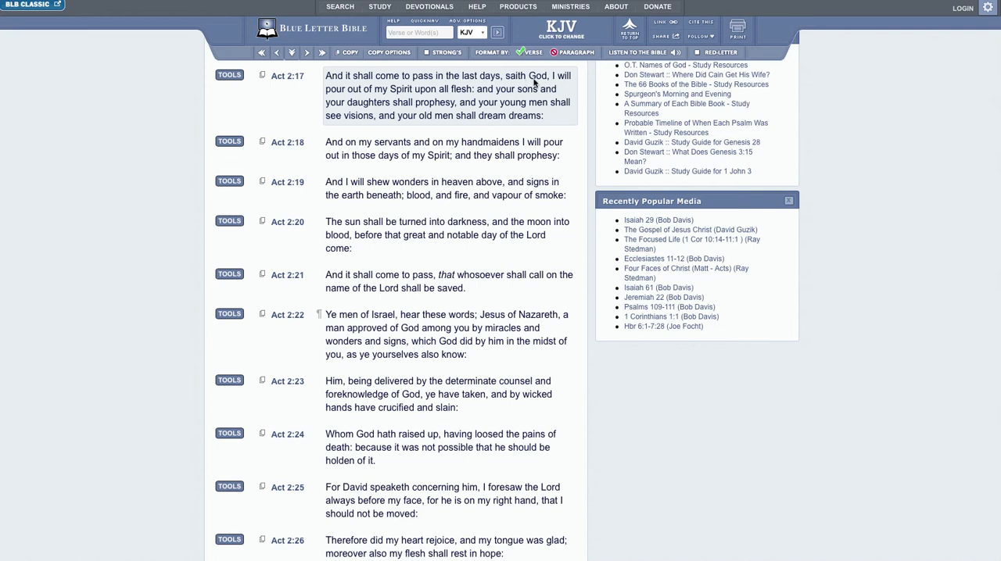
mouse_move(397, 97)
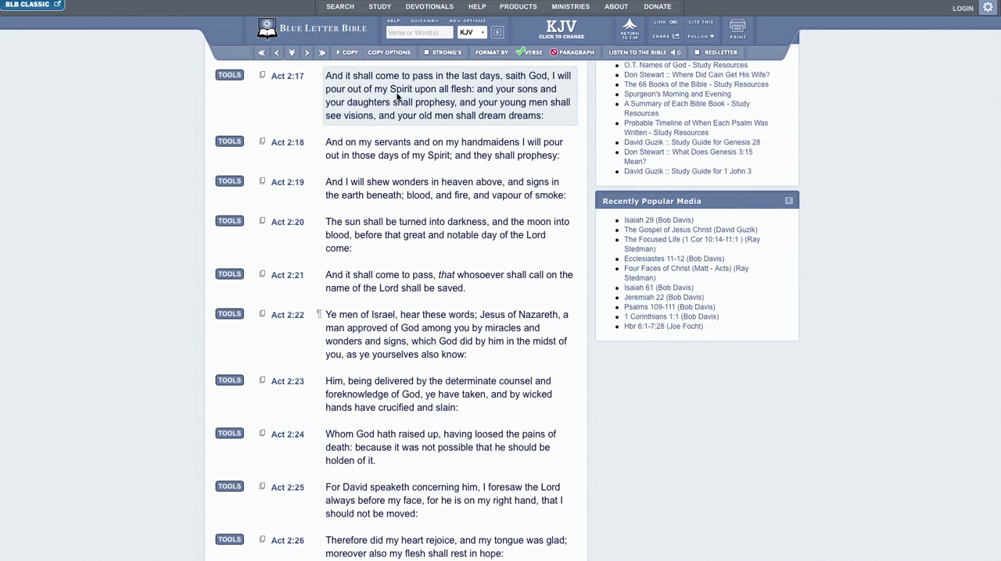
mouse_move(507, 94)
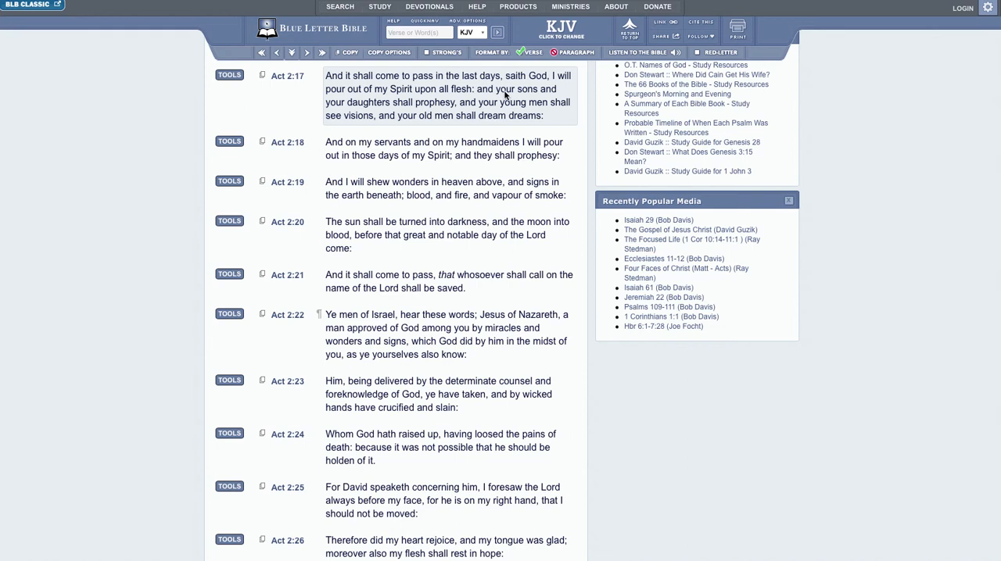
mouse_move(430, 106)
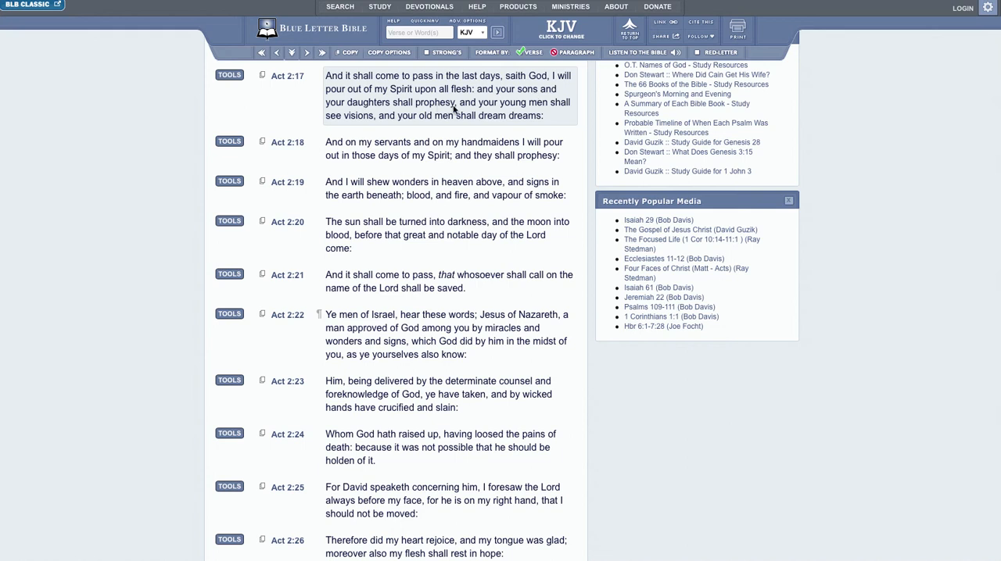
mouse_move(375, 132)
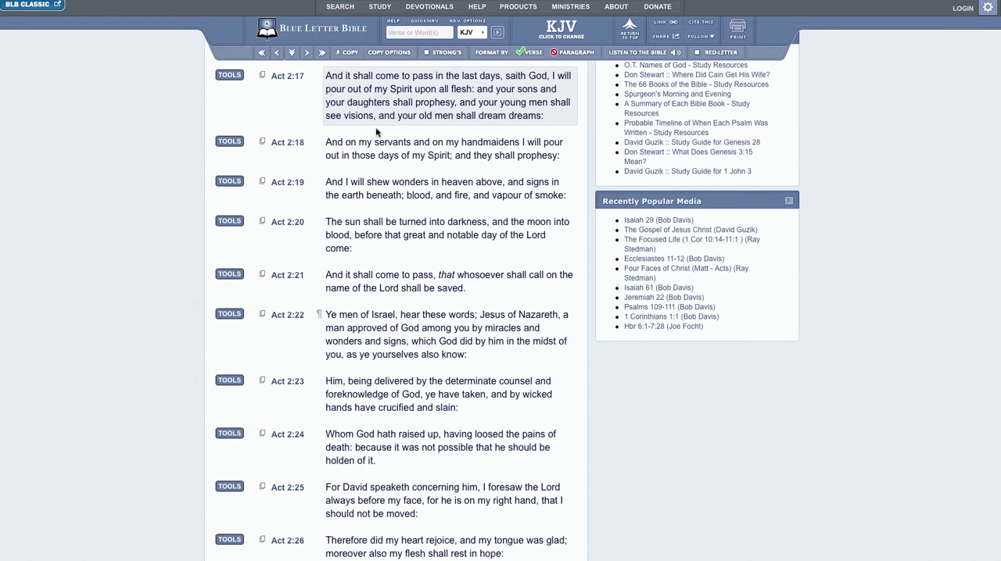
mouse_move(483, 127)
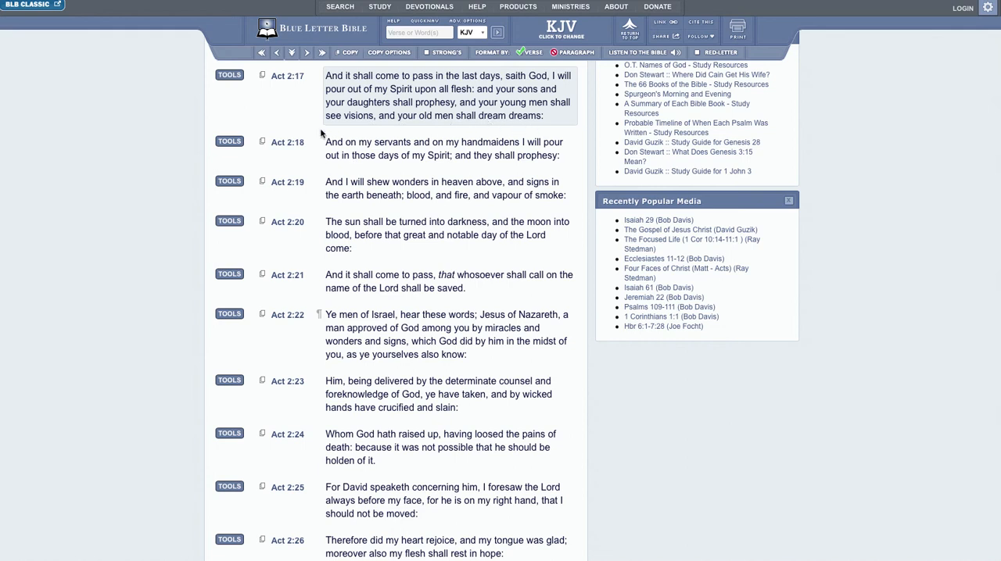
mouse_move(309, 111)
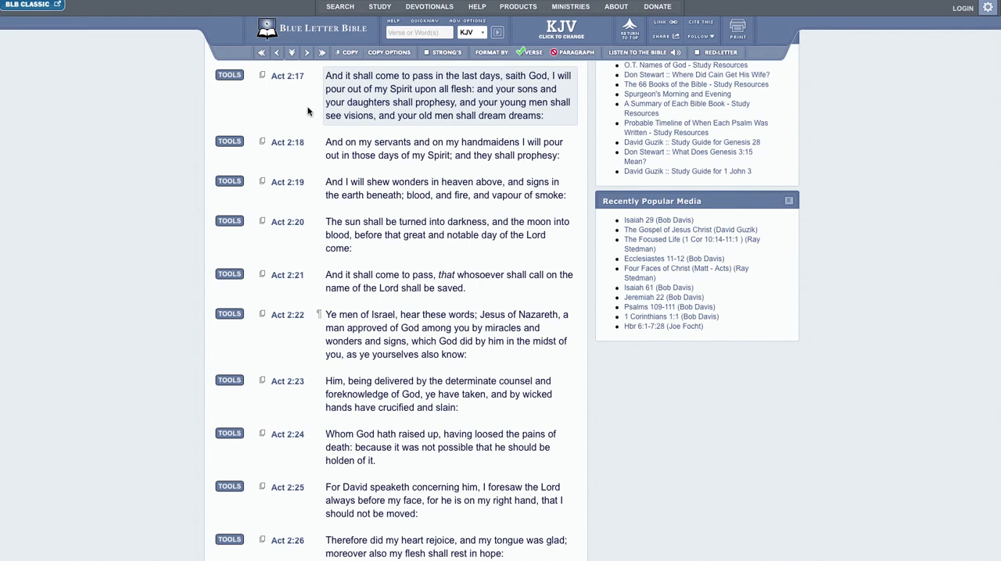
mouse_move(432, 104)
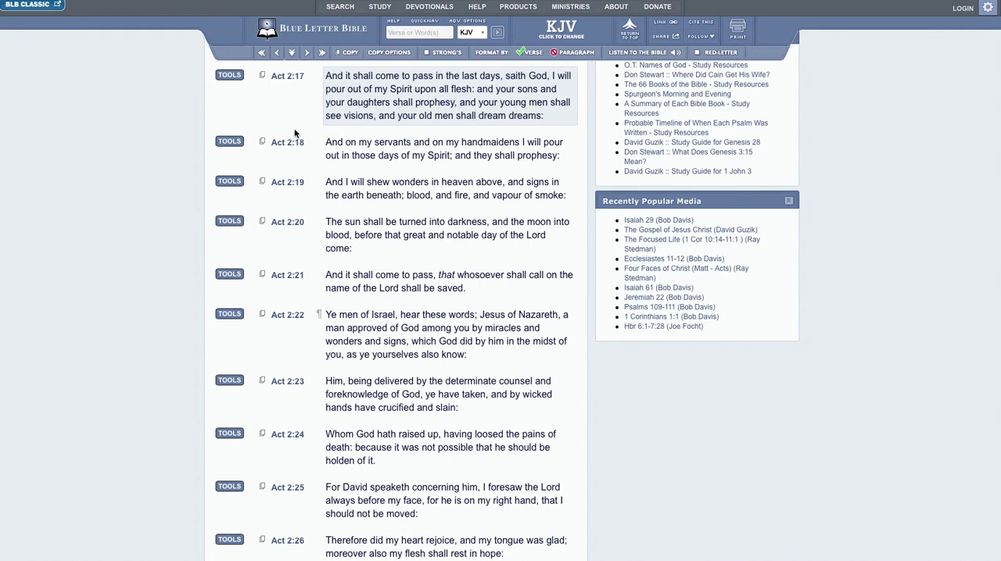
mouse_move(274, 132)
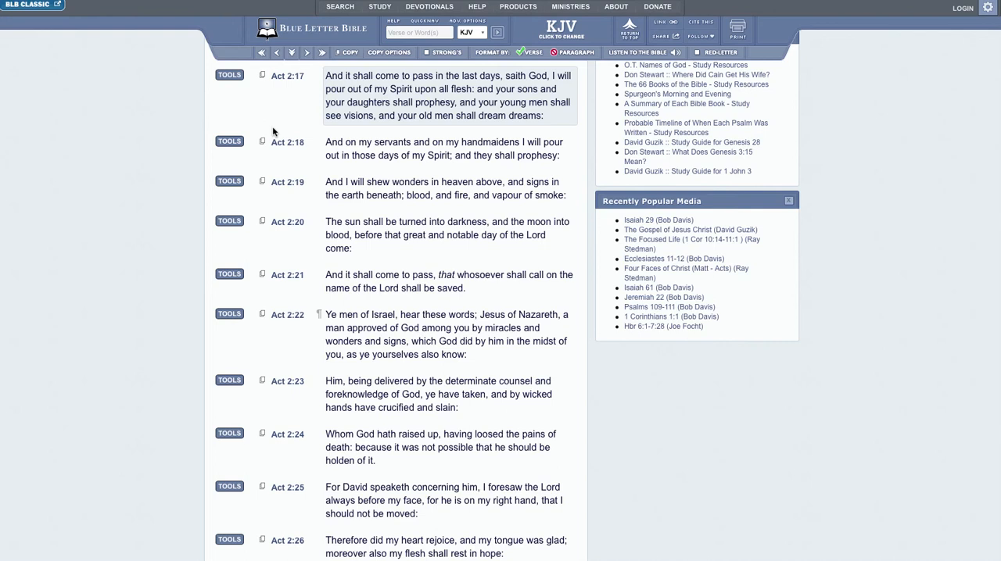
mouse_move(219, 438)
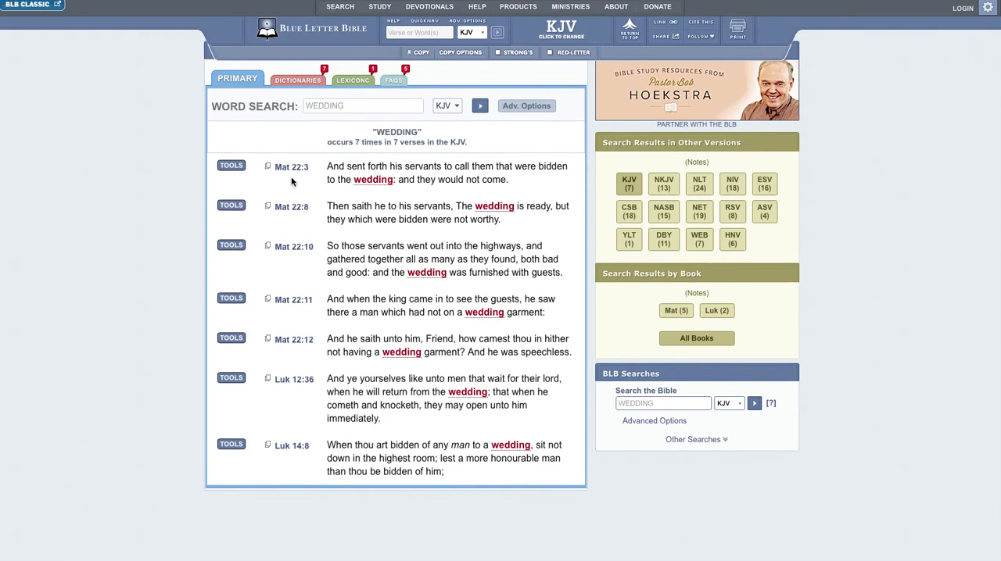
mouse_move(324, 185)
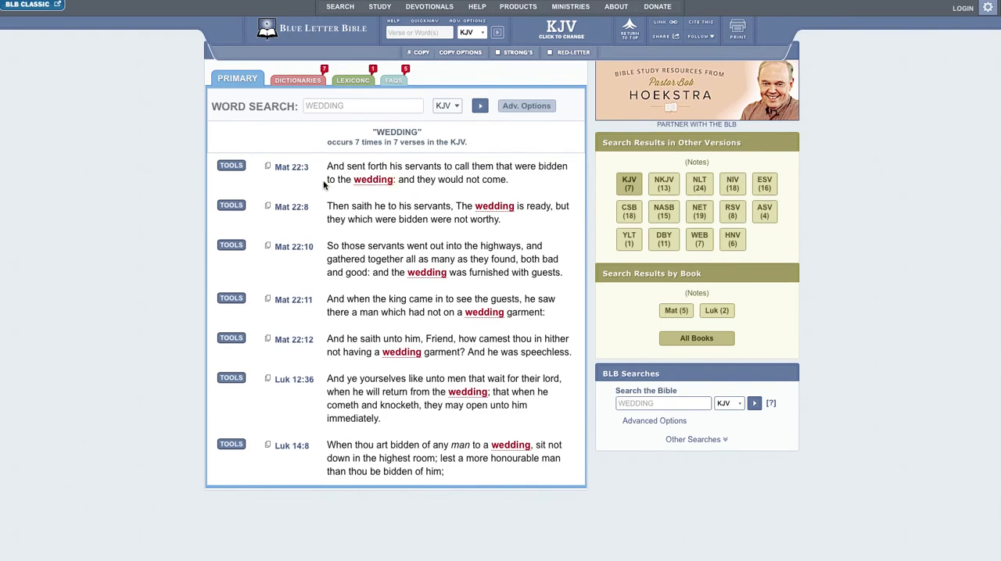
mouse_move(291, 167)
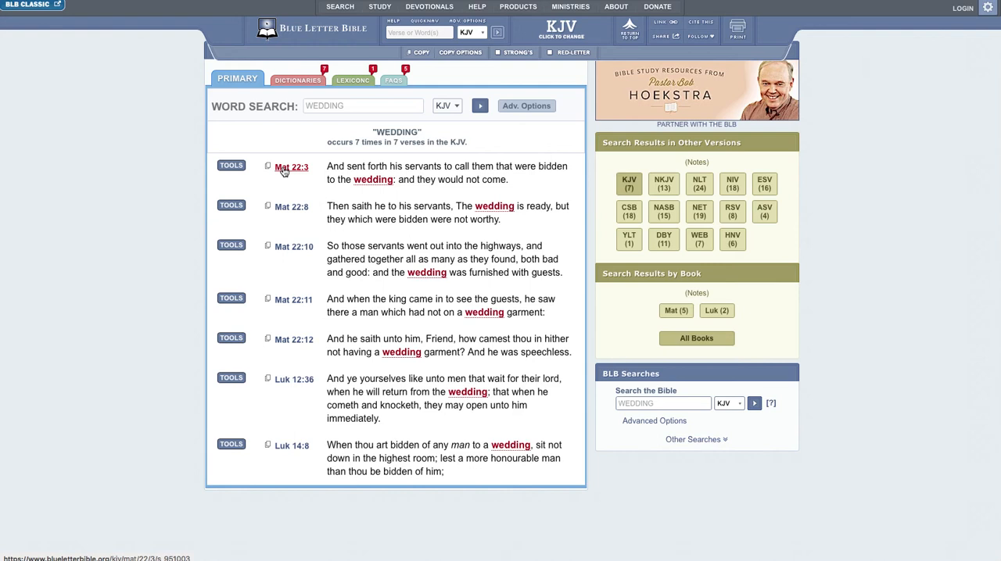
mouse_move(303, 185)
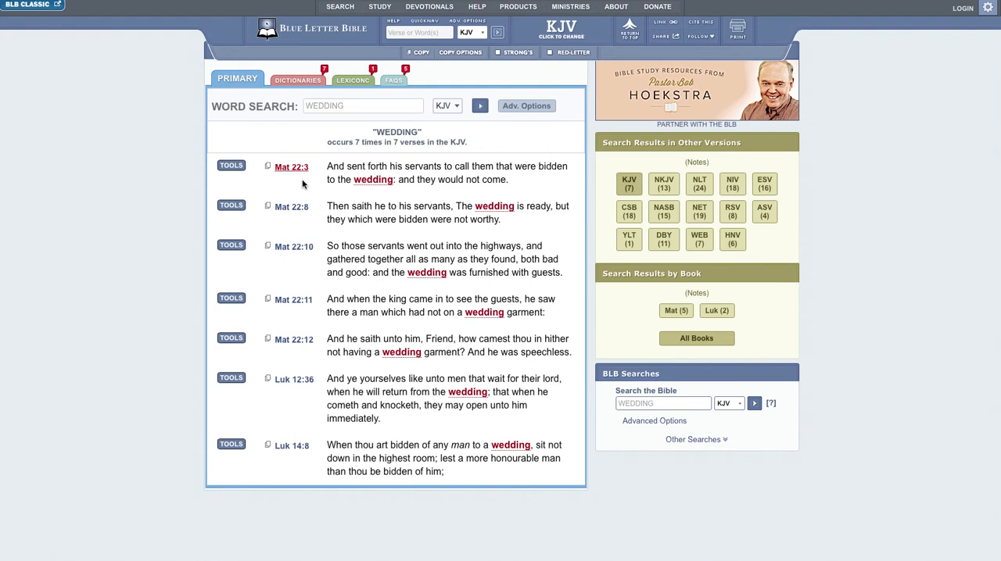
Select Matthew 22 verse 3 and scroll down through verses 1–11 while reading.
click(291, 166)
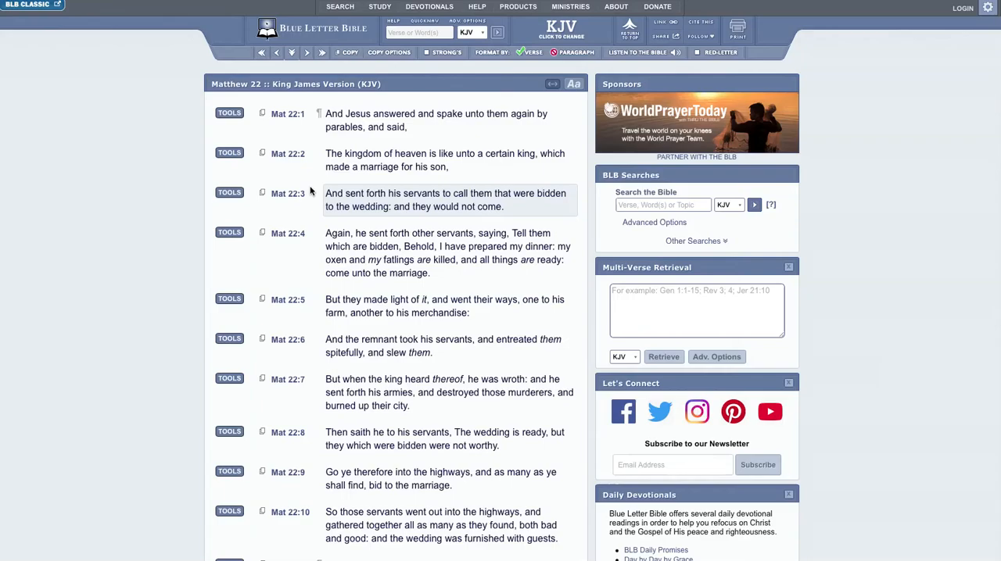
scroll(down, 3)
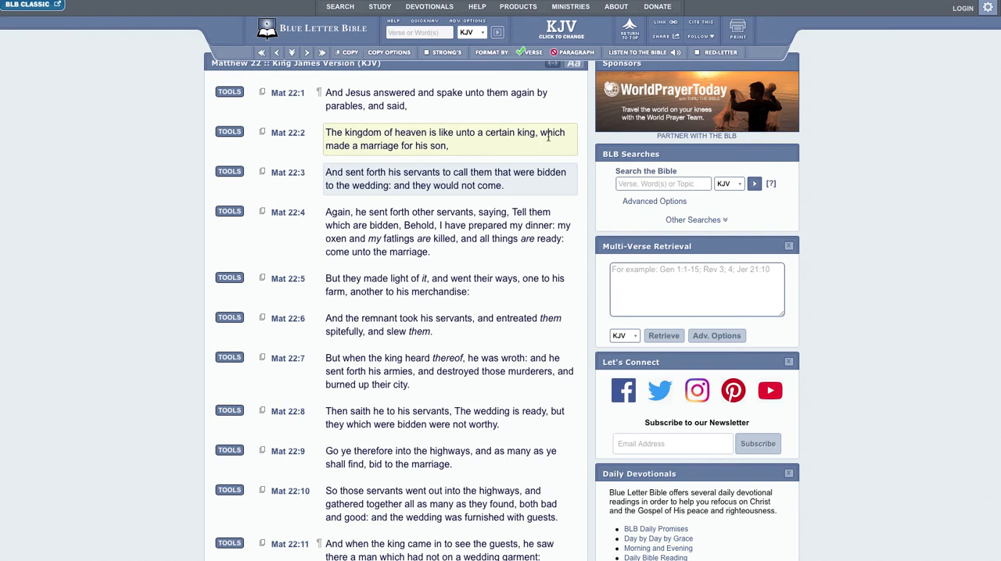
mouse_move(448, 156)
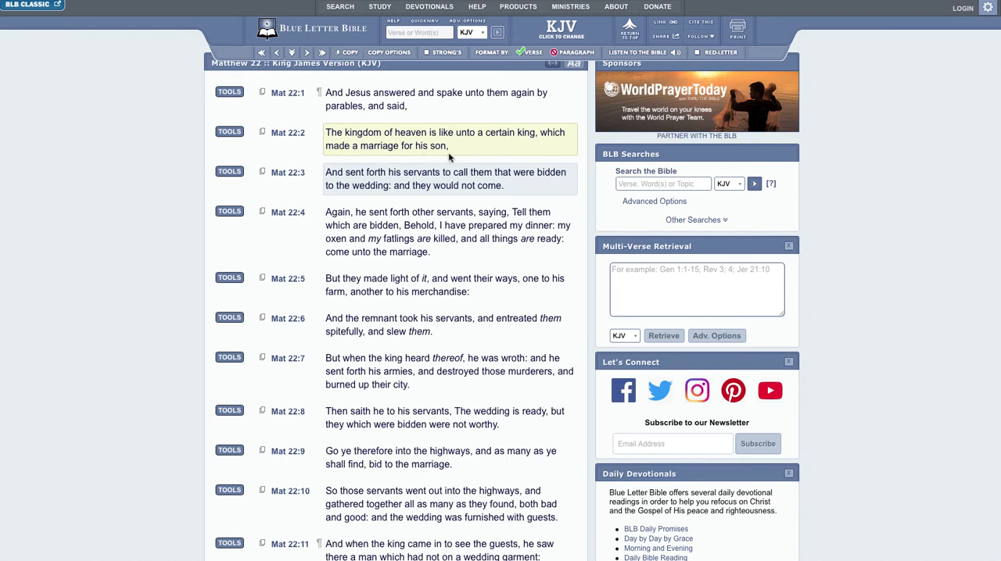
mouse_move(338, 145)
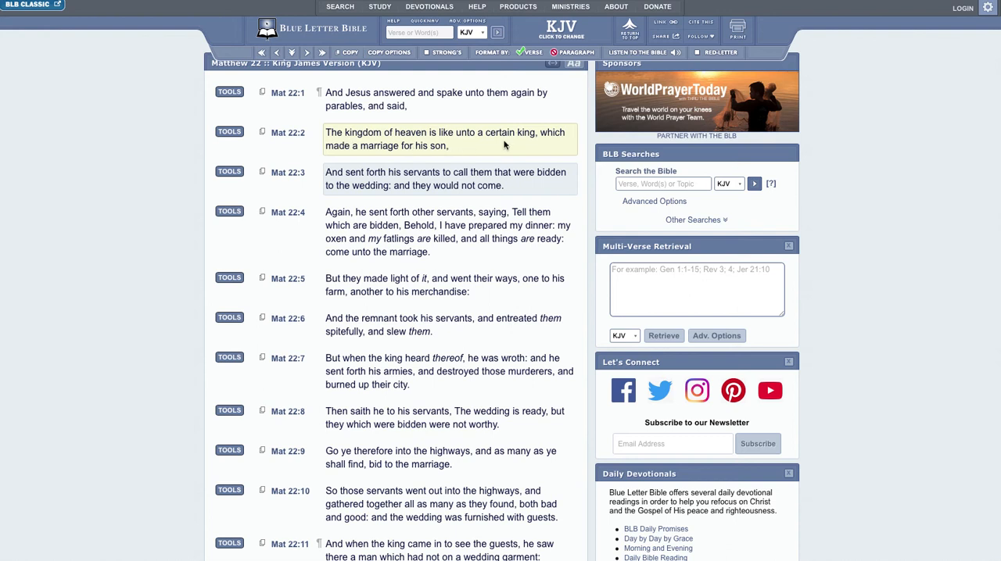
mouse_move(524, 147)
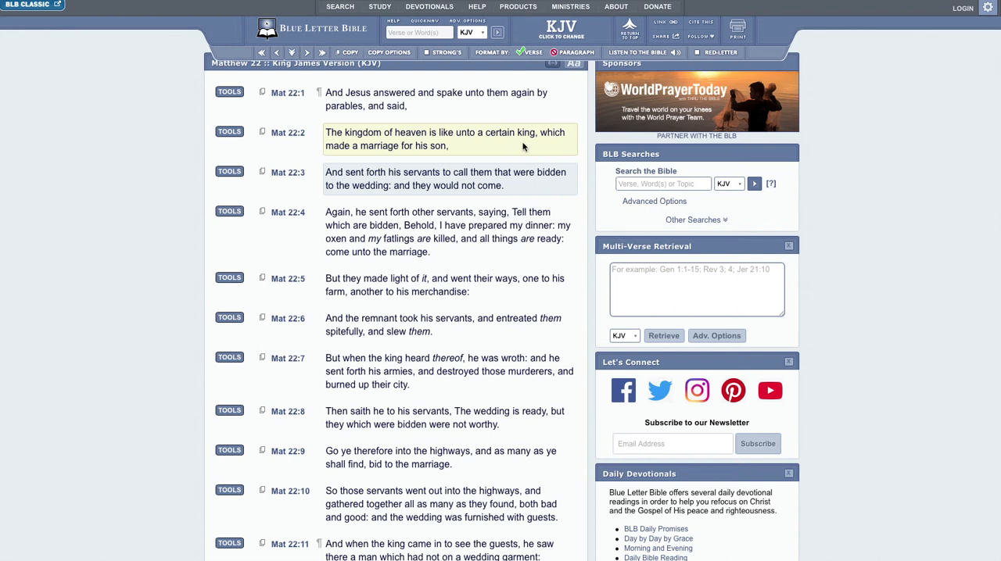
mouse_move(374, 147)
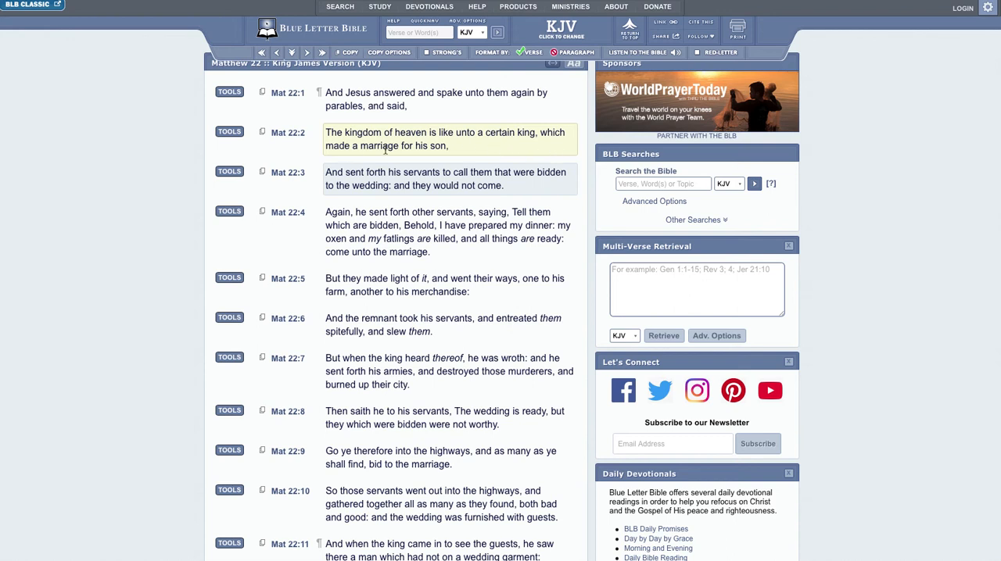
mouse_move(423, 155)
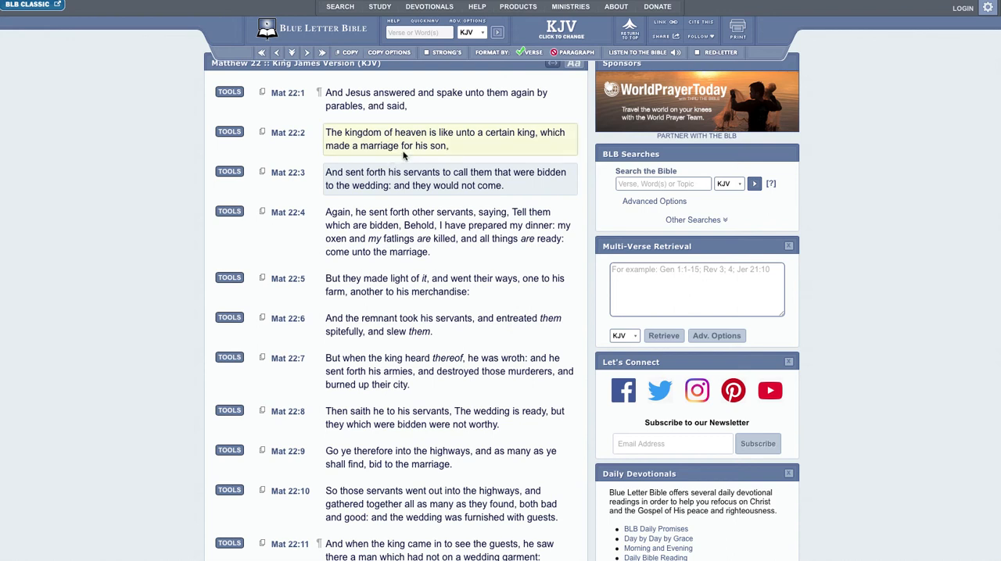
mouse_move(373, 147)
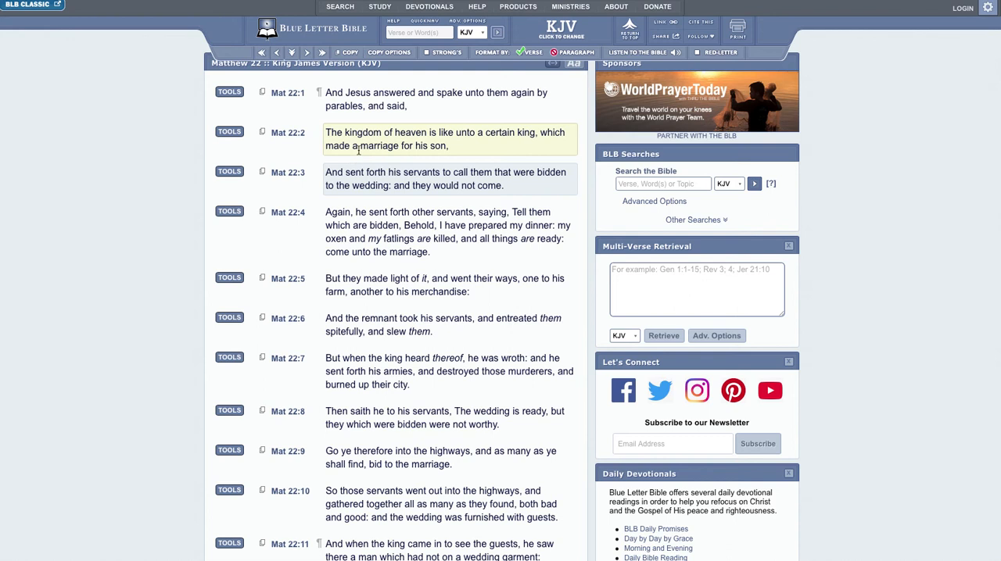
mouse_move(355, 155)
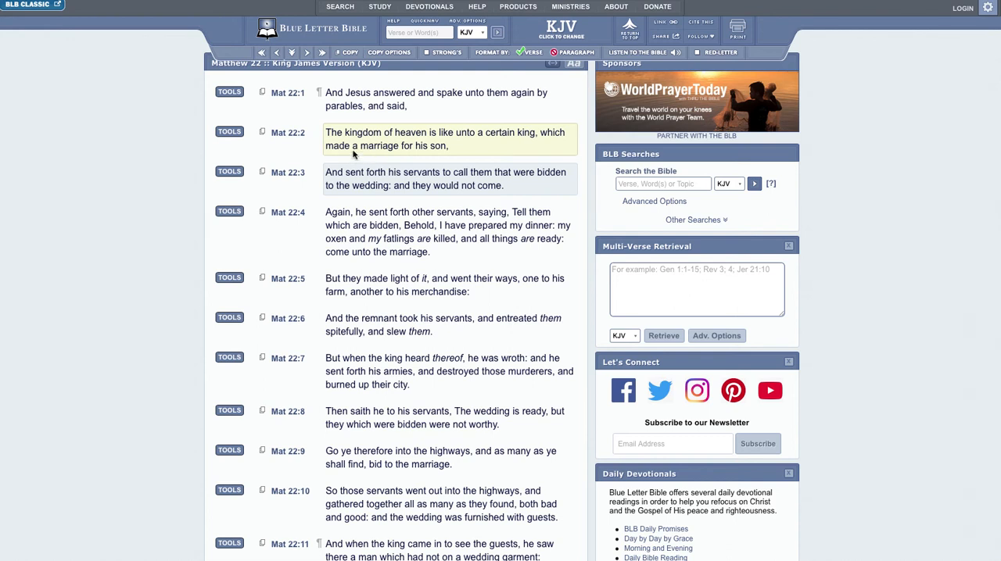
mouse_move(353, 160)
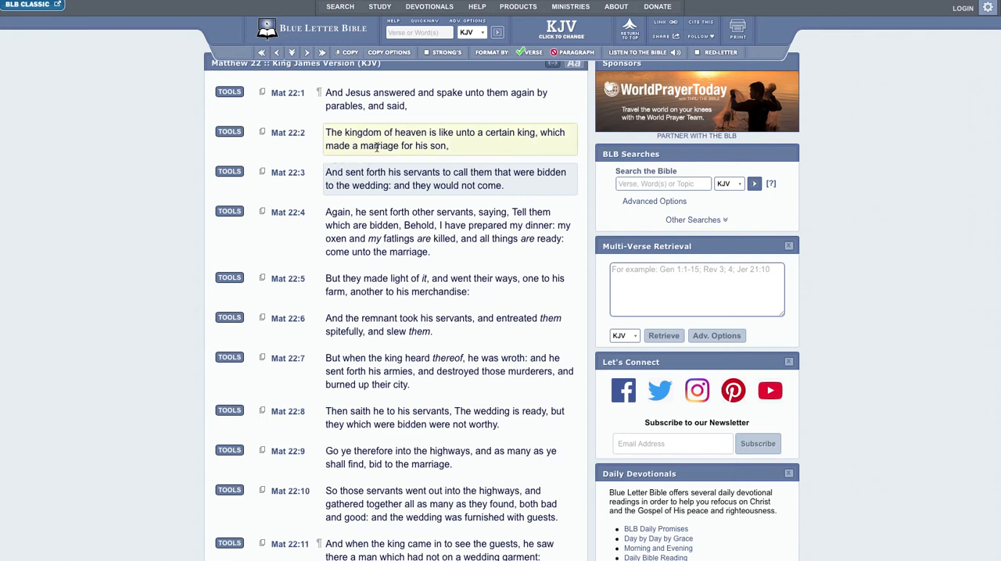
mouse_move(372, 157)
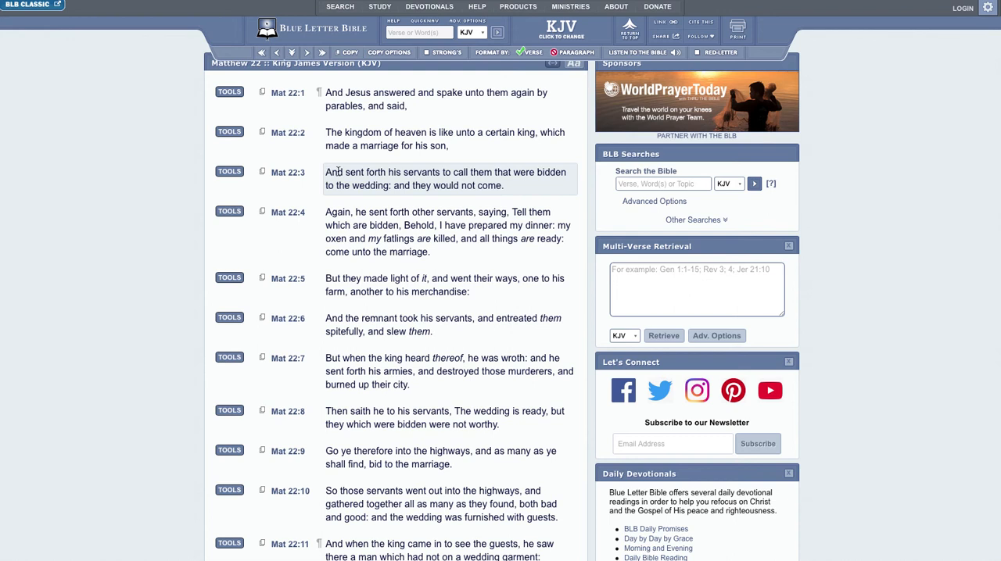
mouse_move(348, 207)
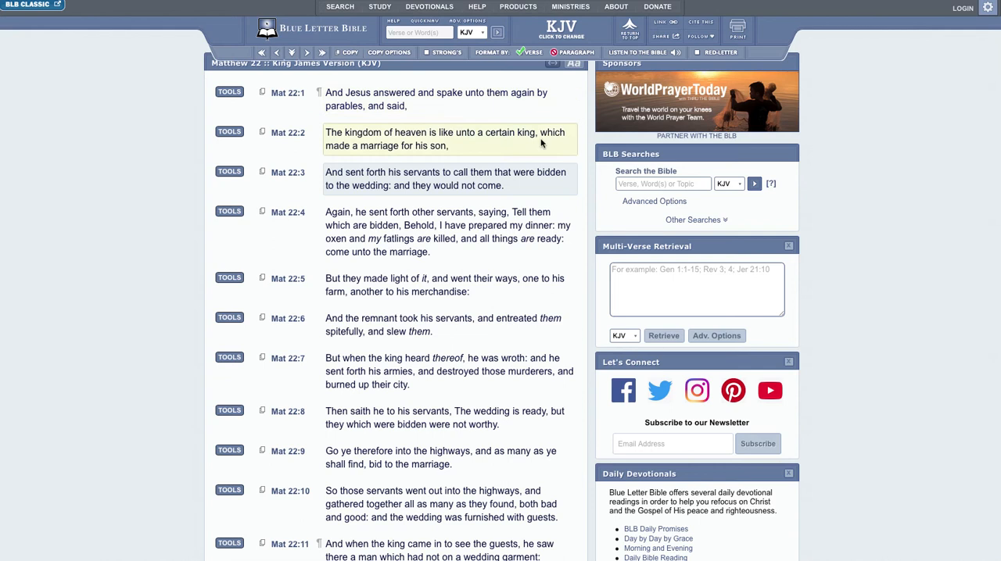
mouse_move(500, 201)
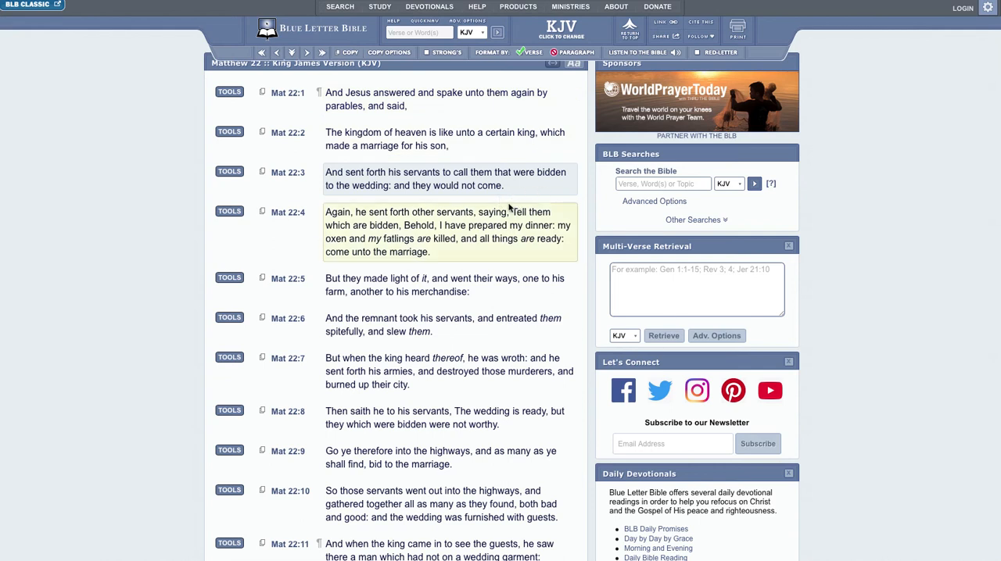
scroll(down, 3)
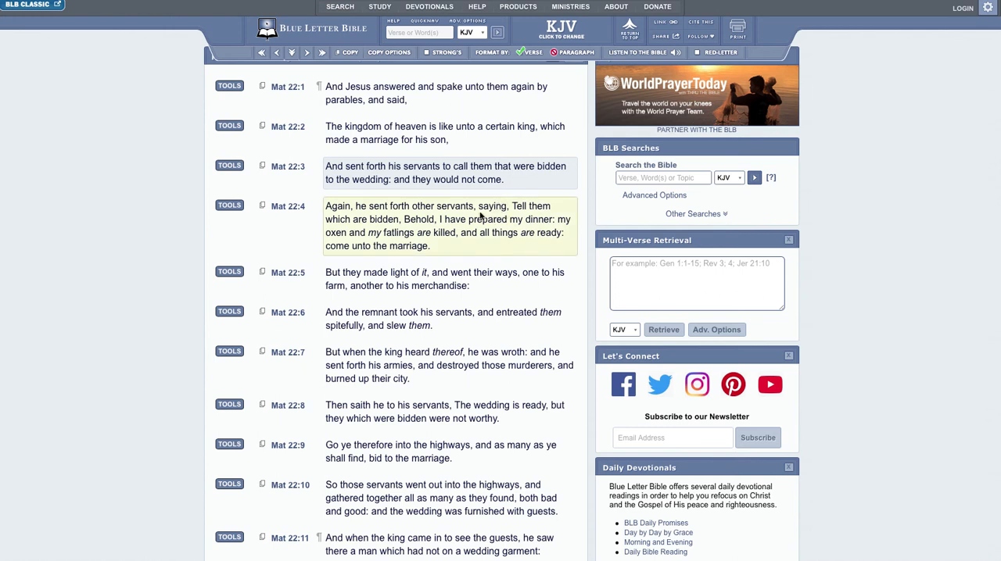
scroll(down, 3)
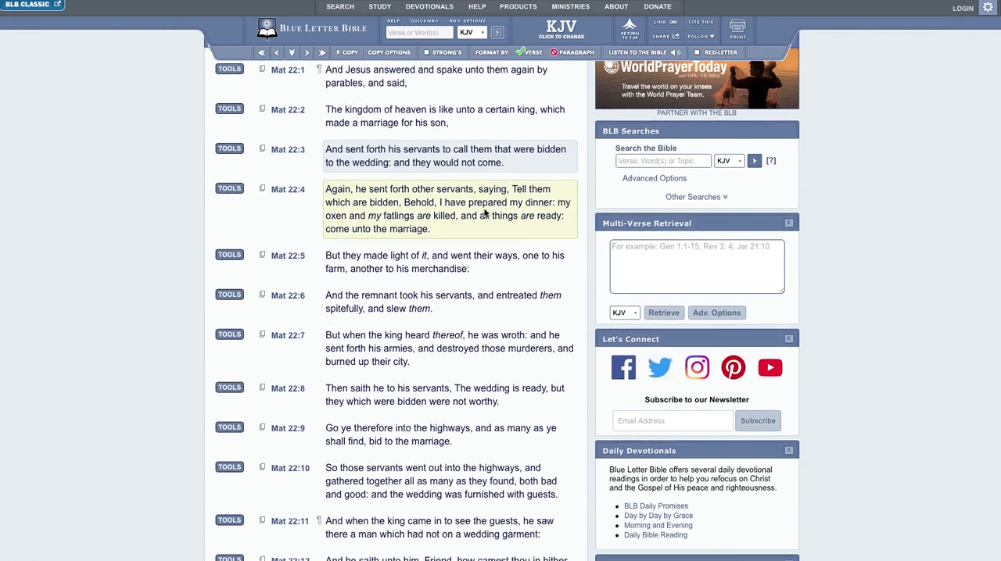
scroll(down, 3)
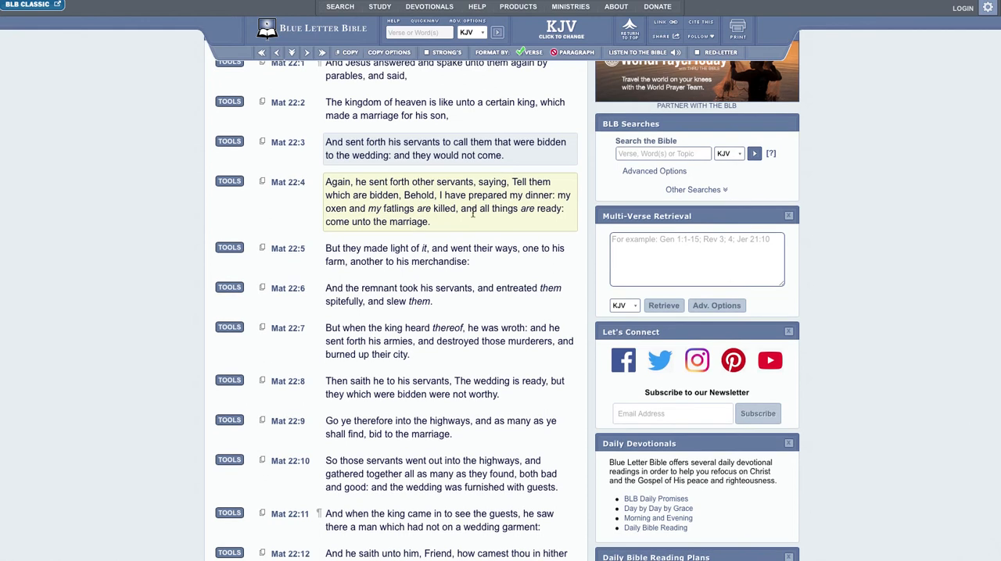
mouse_move(469, 274)
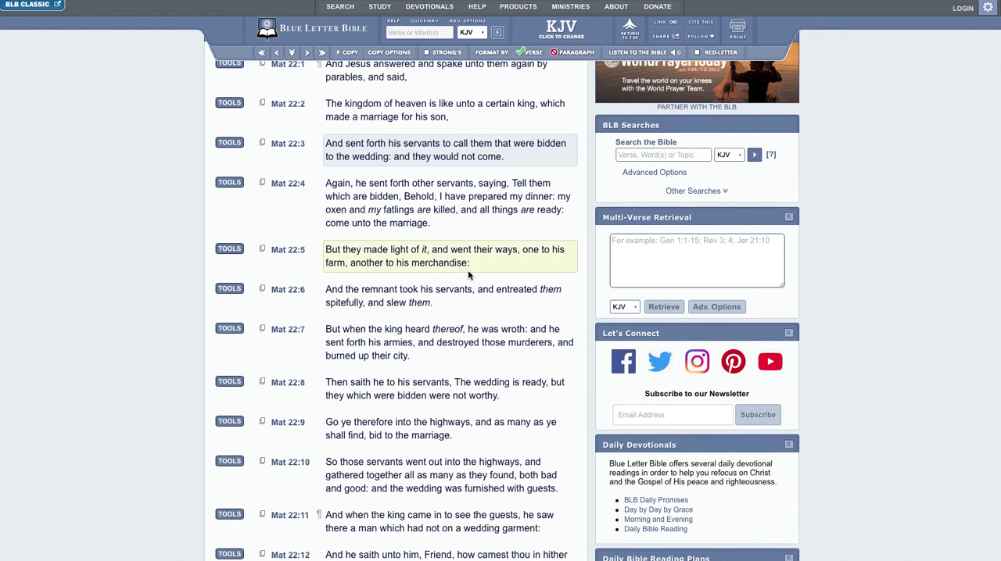
mouse_move(487, 272)
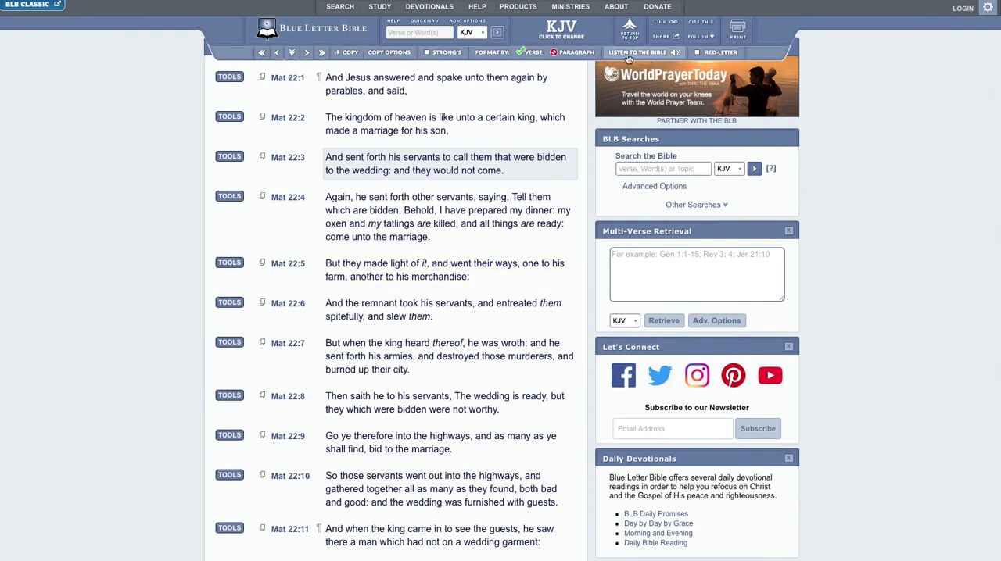
mouse_move(628, 53)
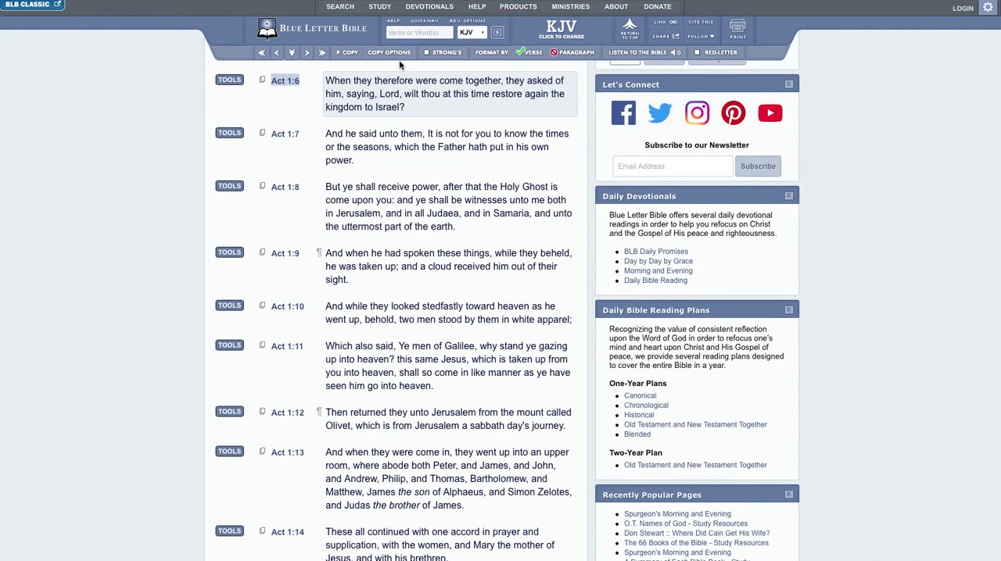
mouse_move(447, 111)
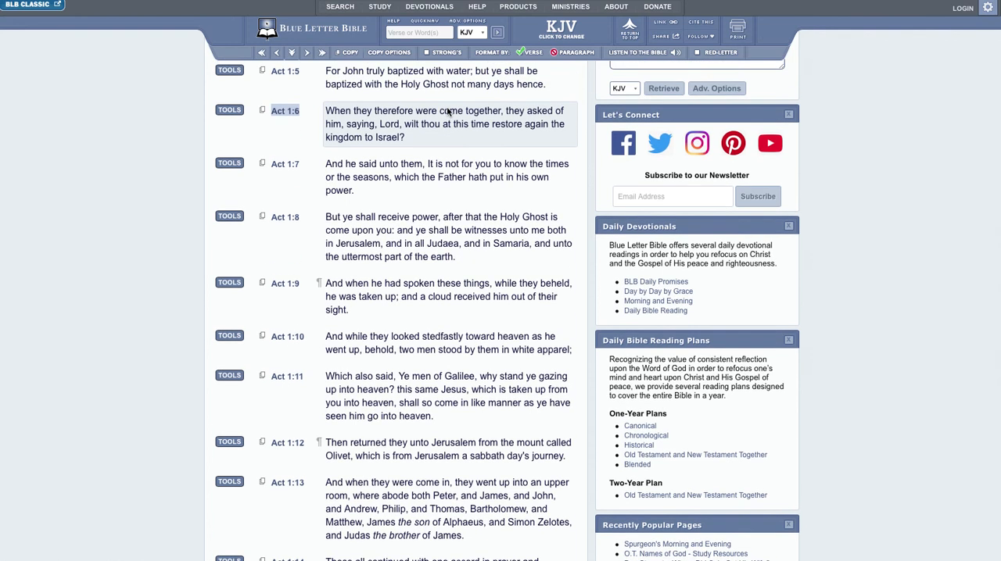
Scroll down through Acts 1:6–14 while reading toward Acts 2:17.
scroll(down, 3)
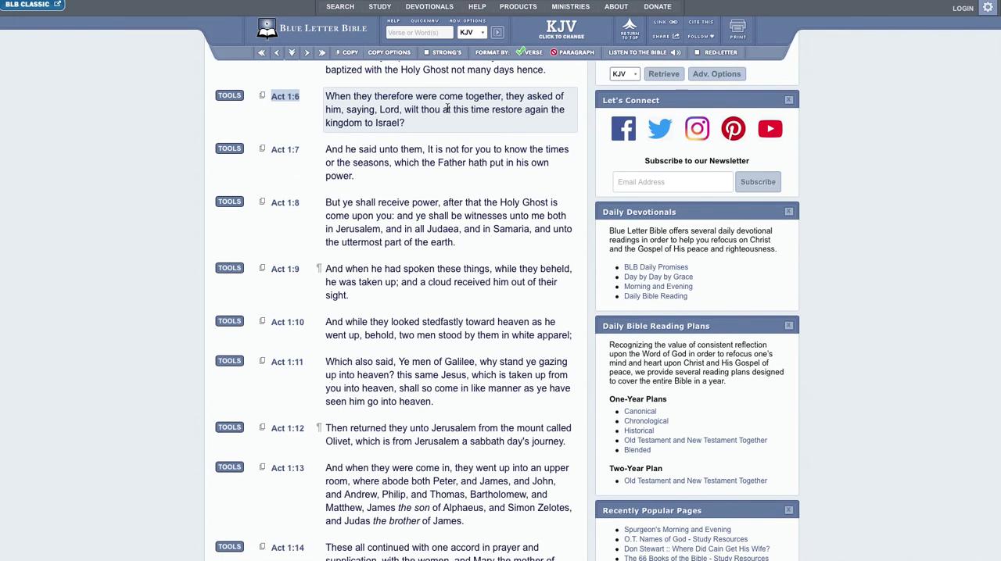
scroll(down, 3)
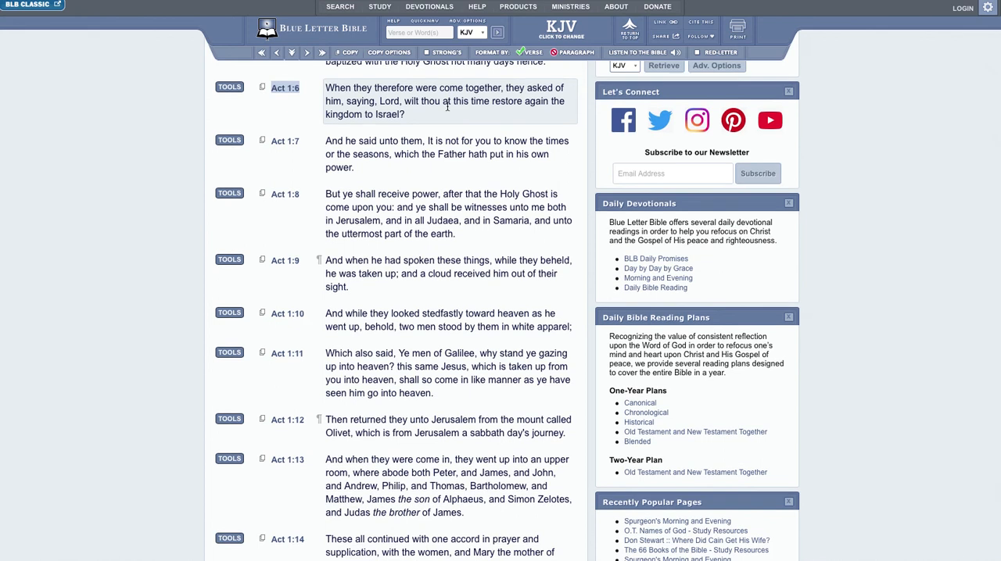
mouse_move(485, 103)
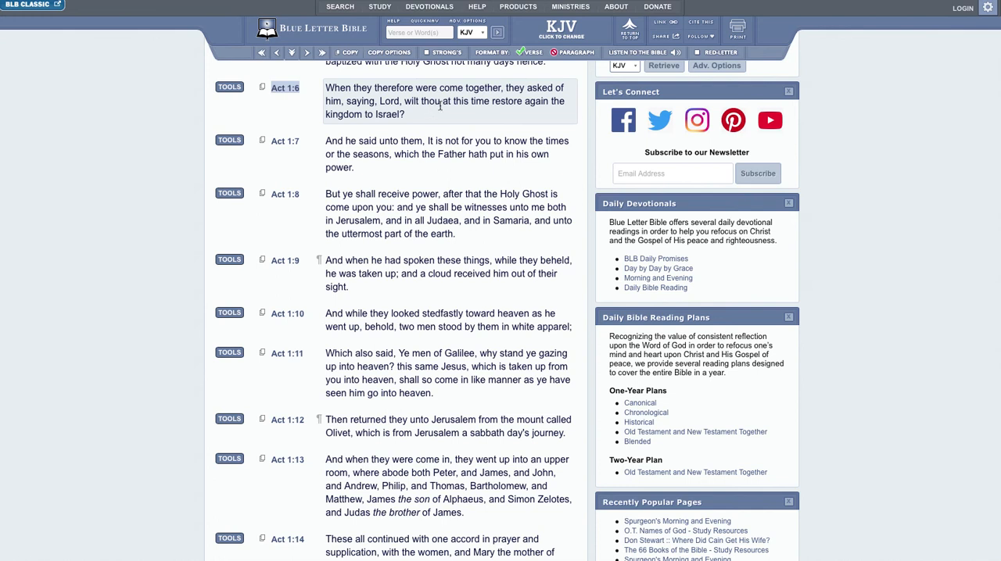
mouse_move(555, 106)
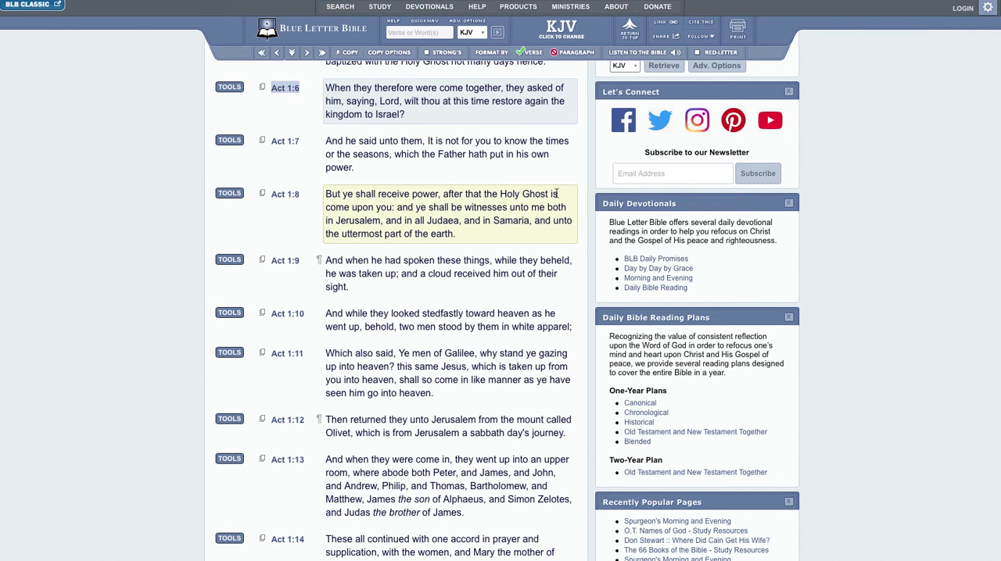
mouse_move(431, 207)
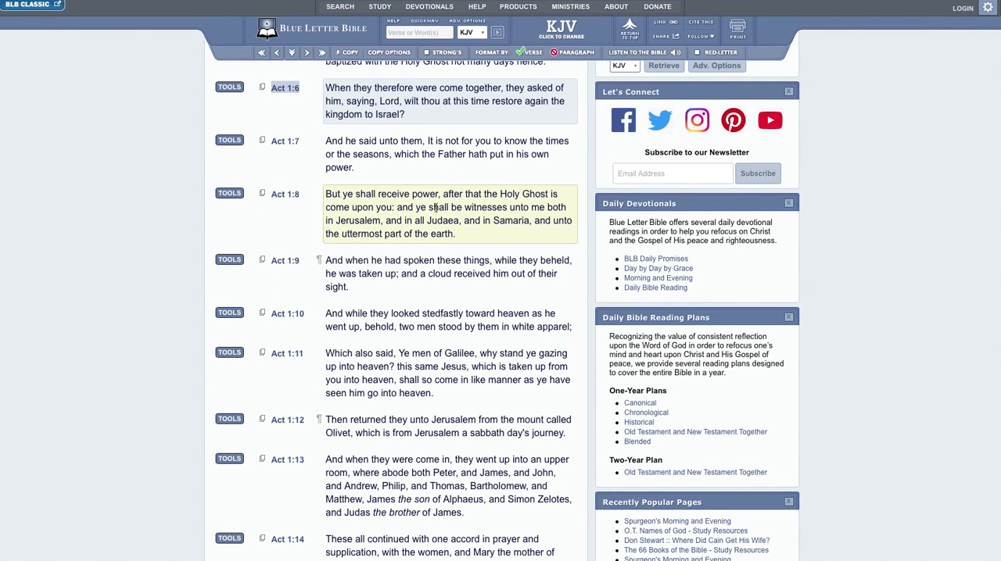
mouse_move(548, 206)
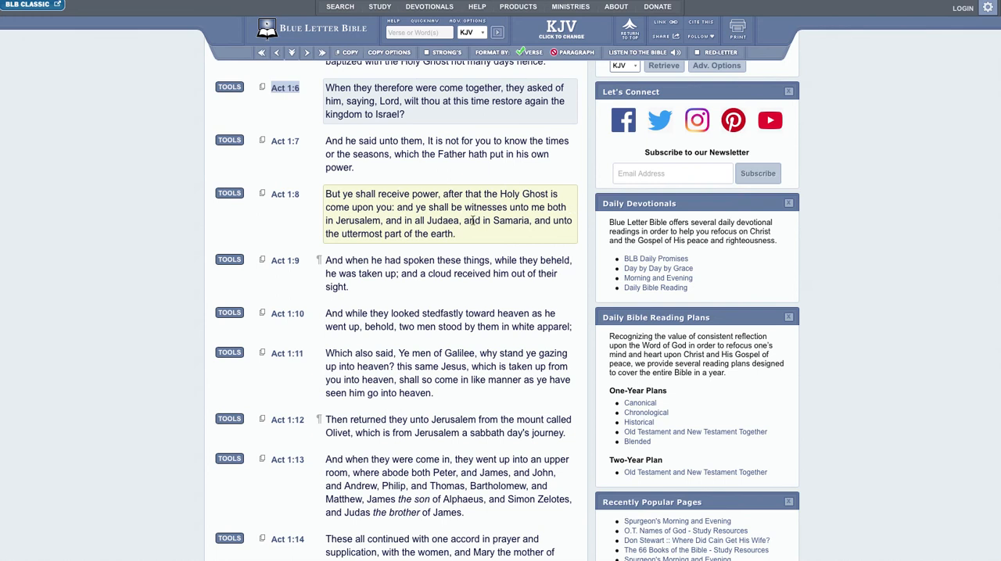
mouse_move(530, 225)
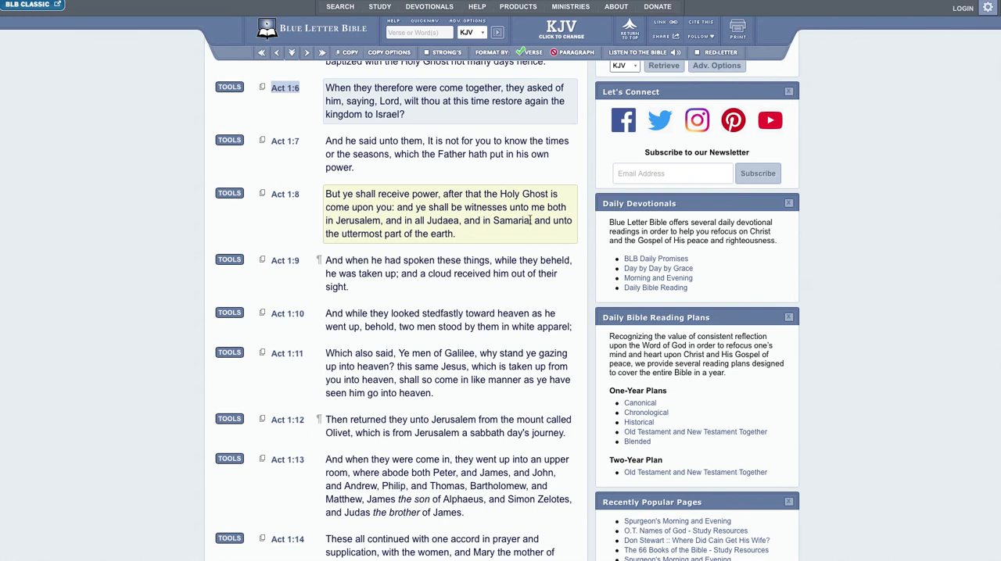
mouse_move(566, 226)
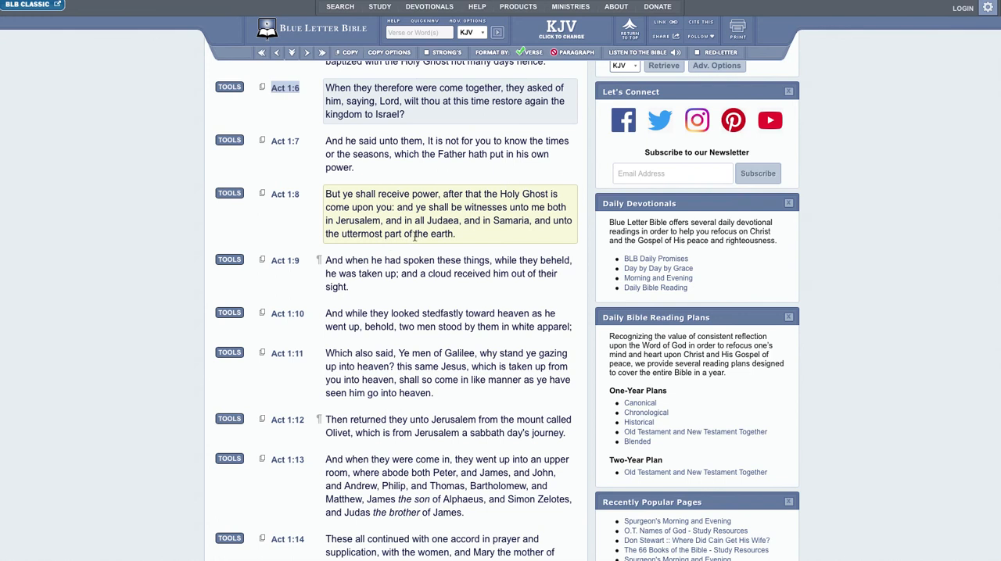
mouse_move(453, 238)
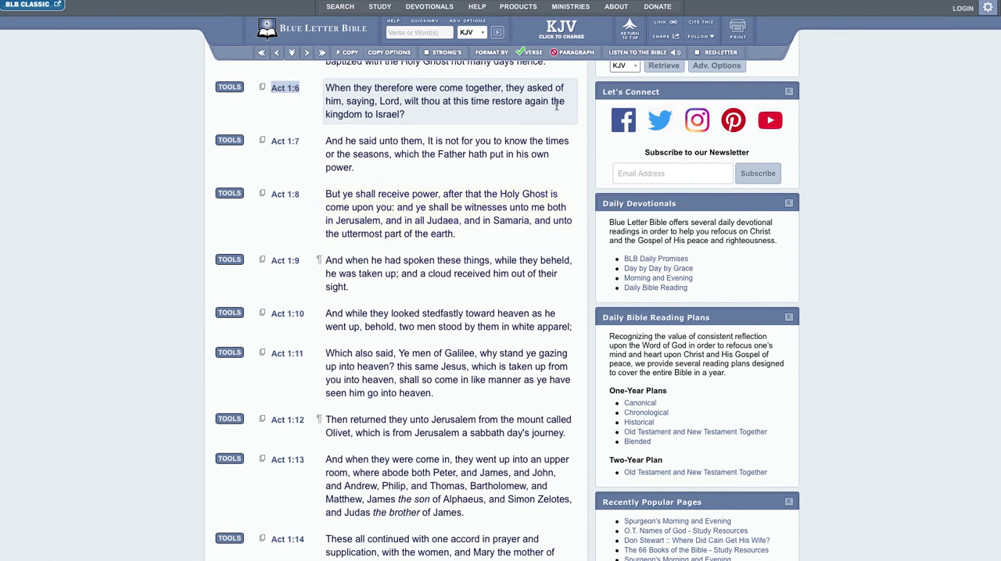
scroll(down, 3)
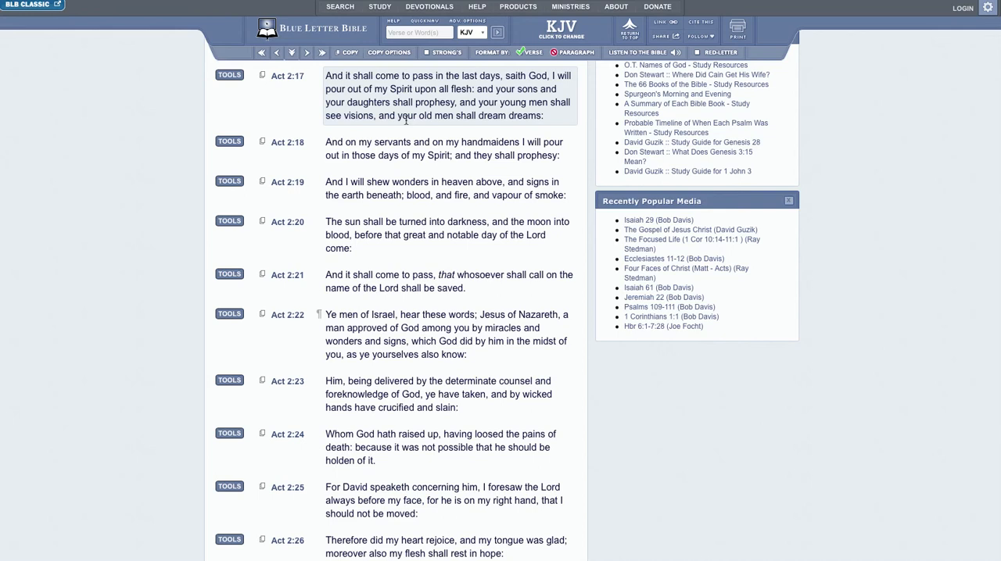
mouse_move(397, 131)
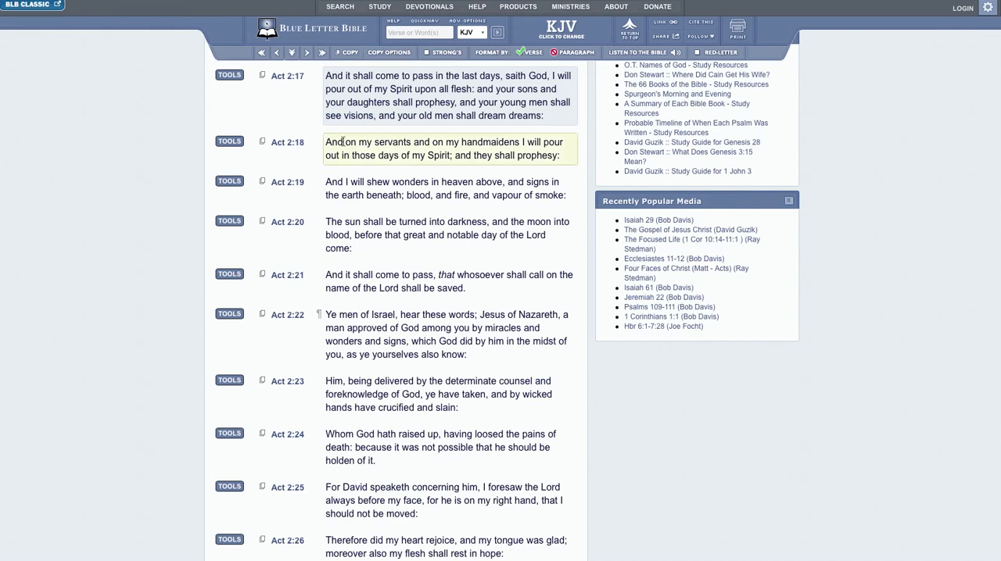
mouse_move(393, 154)
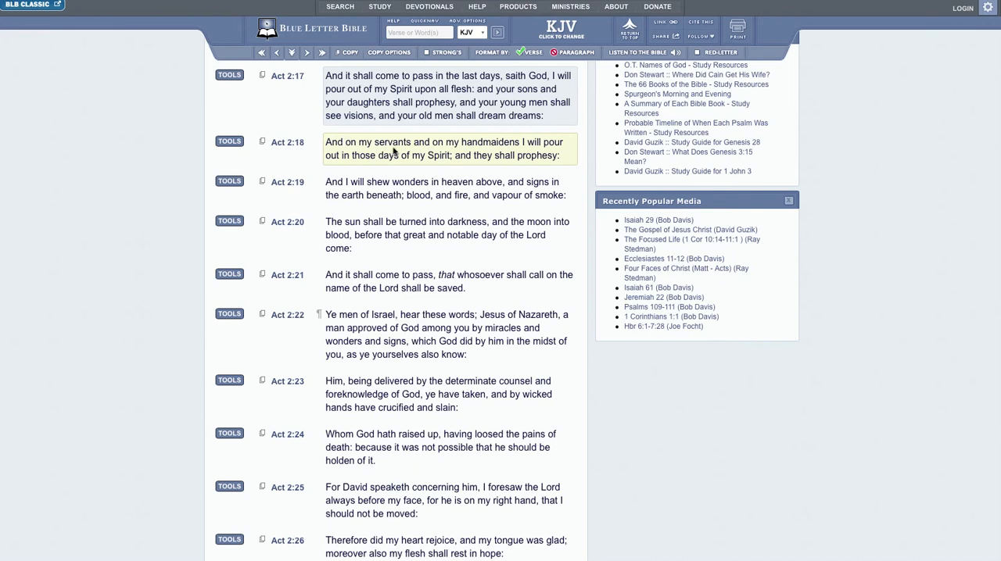
mouse_move(371, 153)
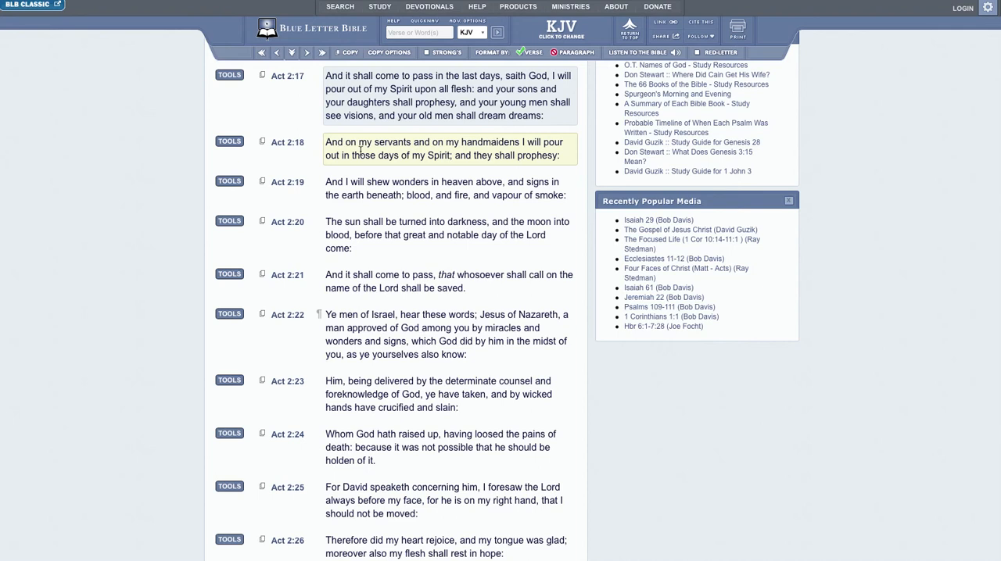
mouse_move(346, 155)
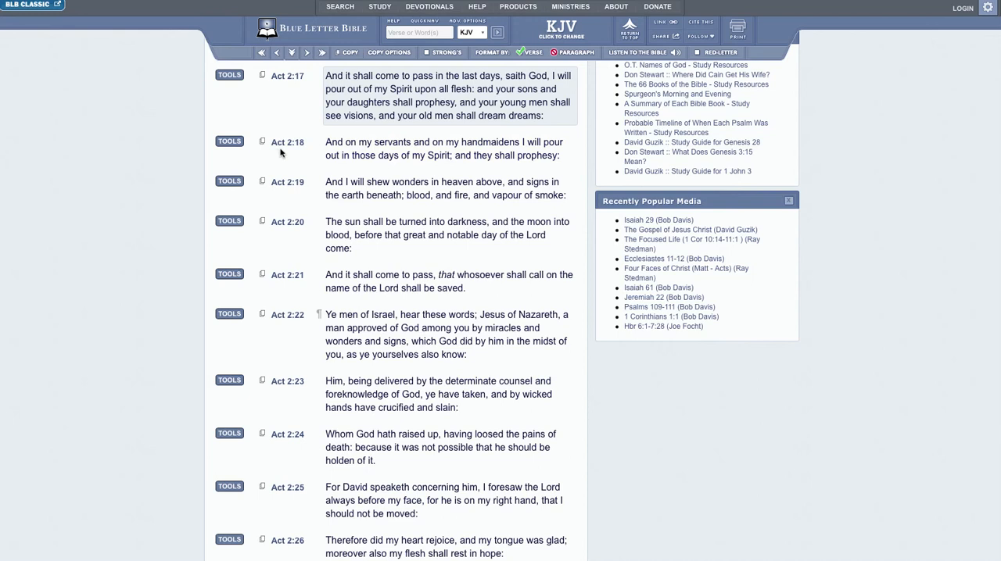
mouse_move(375, 148)
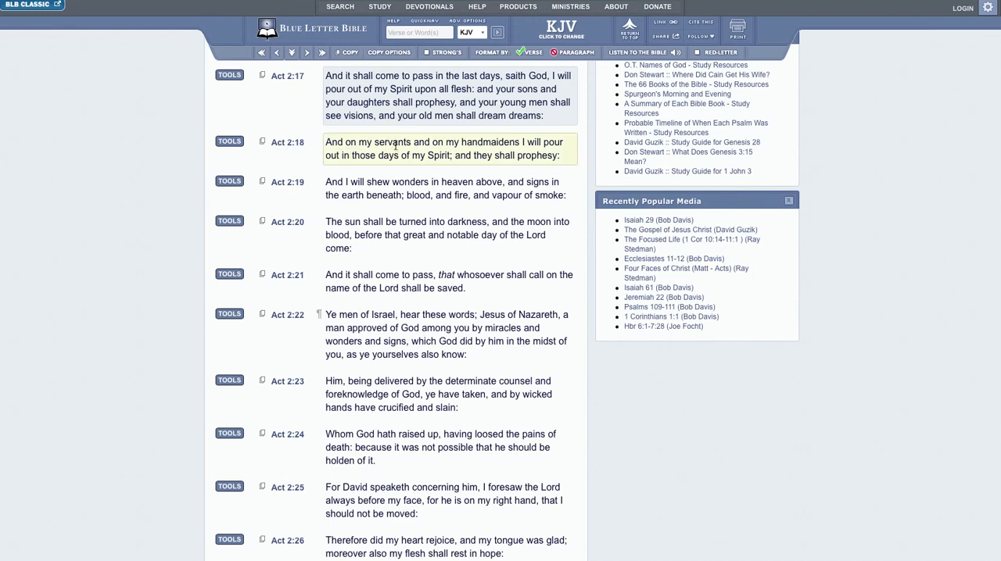
mouse_move(541, 149)
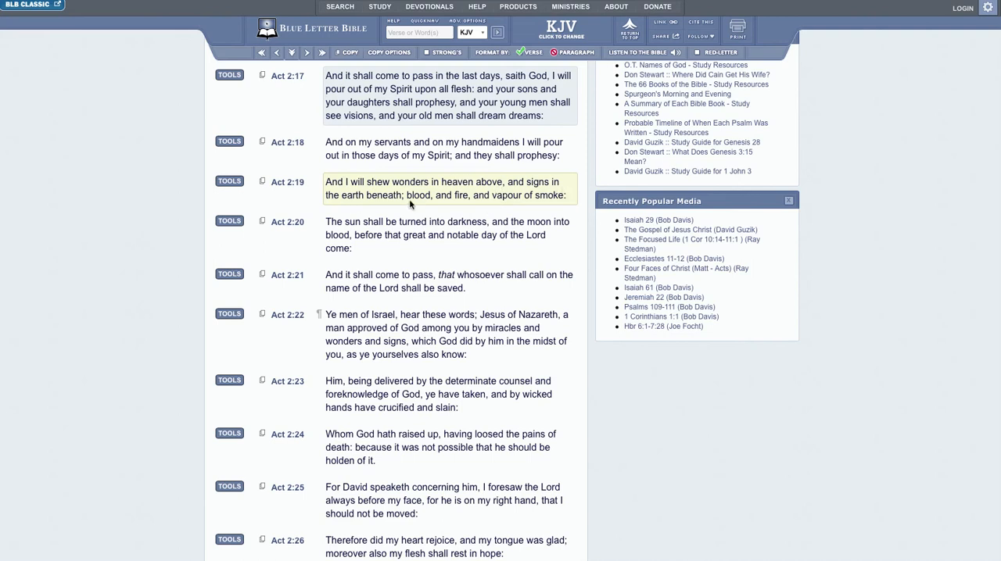
mouse_move(526, 210)
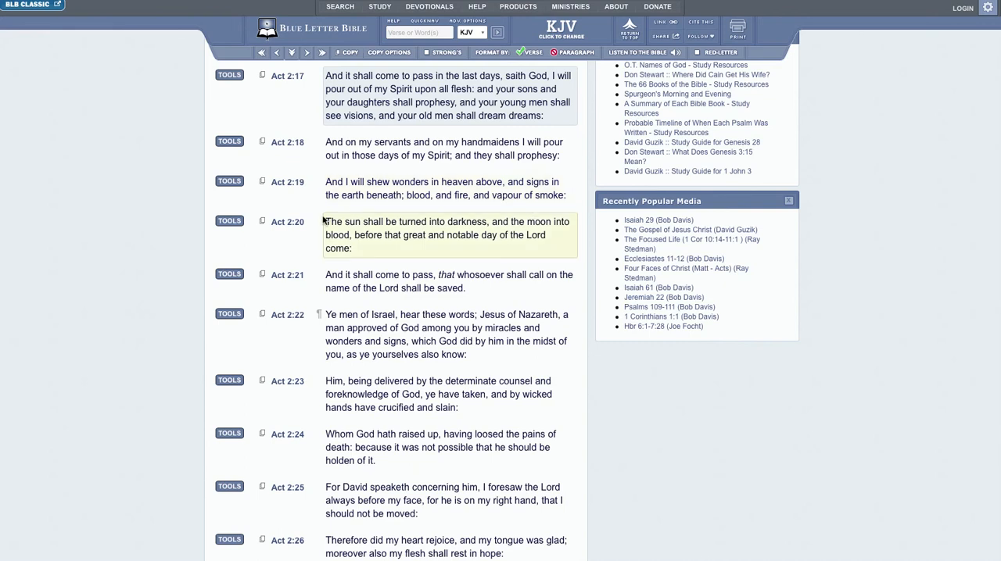
mouse_move(327, 206)
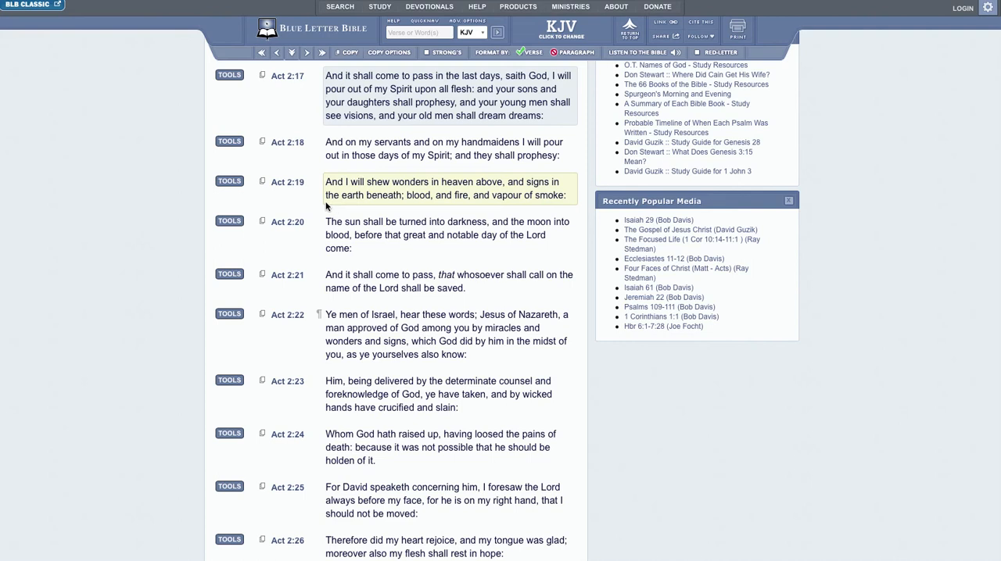
mouse_move(322, 183)
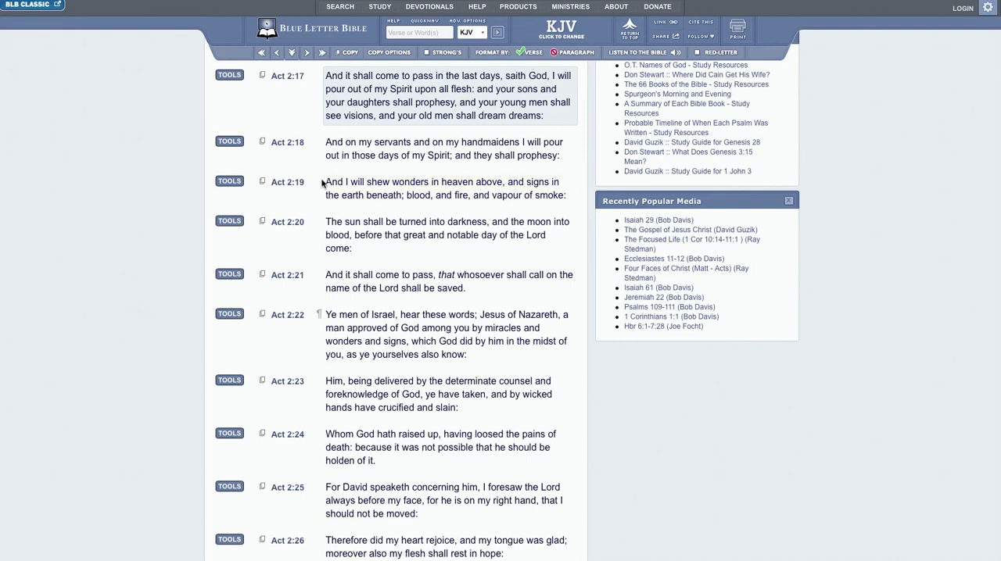
mouse_move(320, 185)
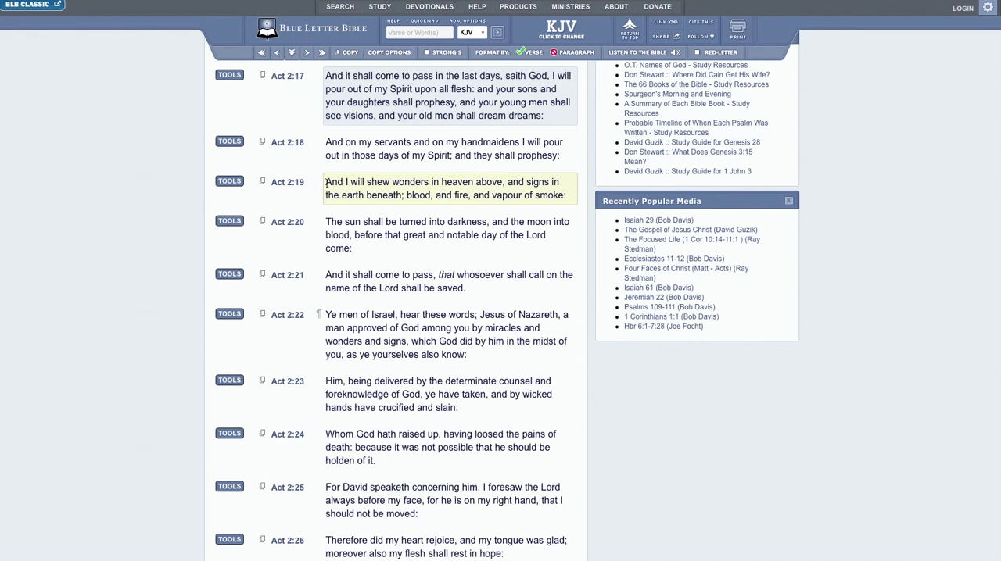
mouse_move(516, 194)
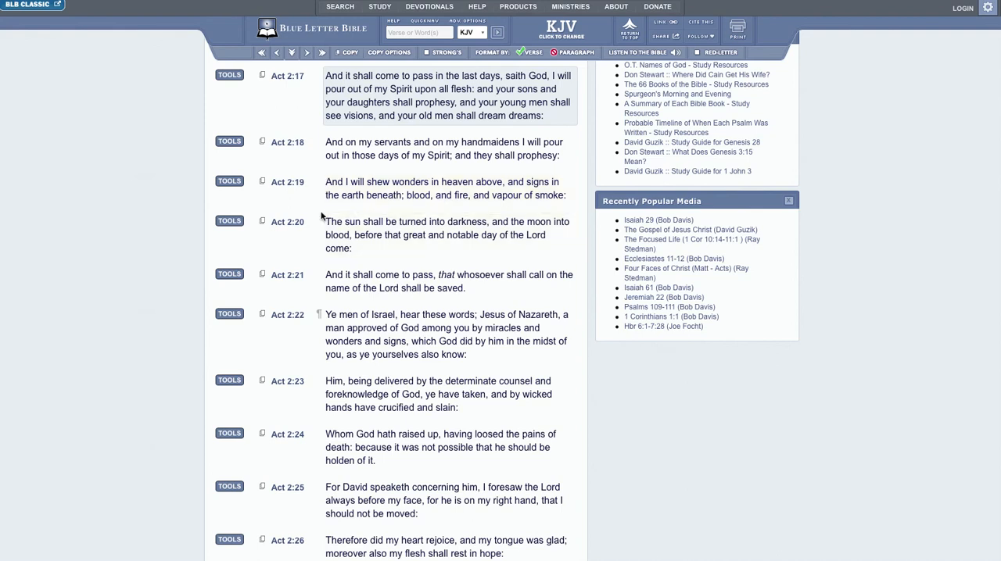
mouse_move(319, 206)
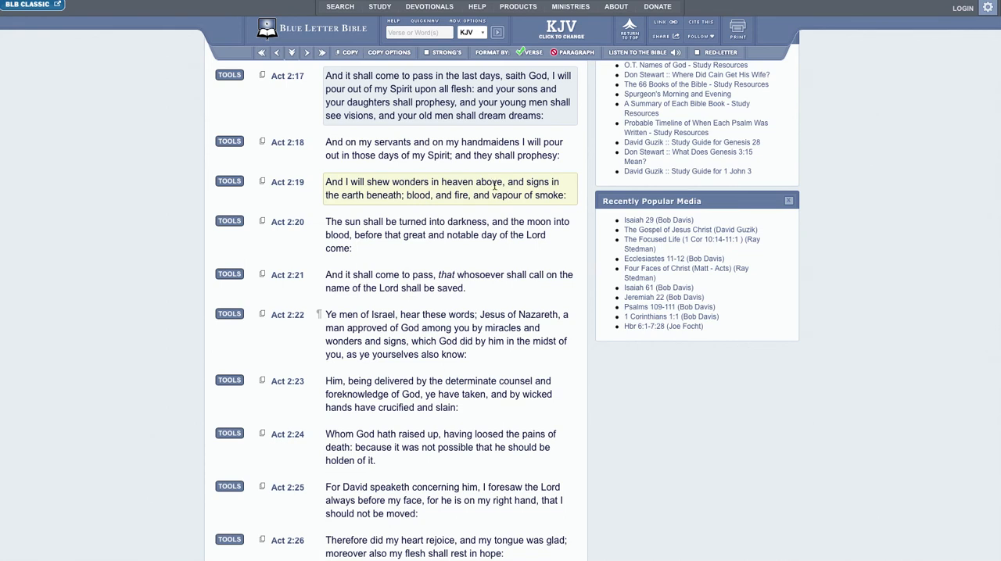
mouse_move(488, 196)
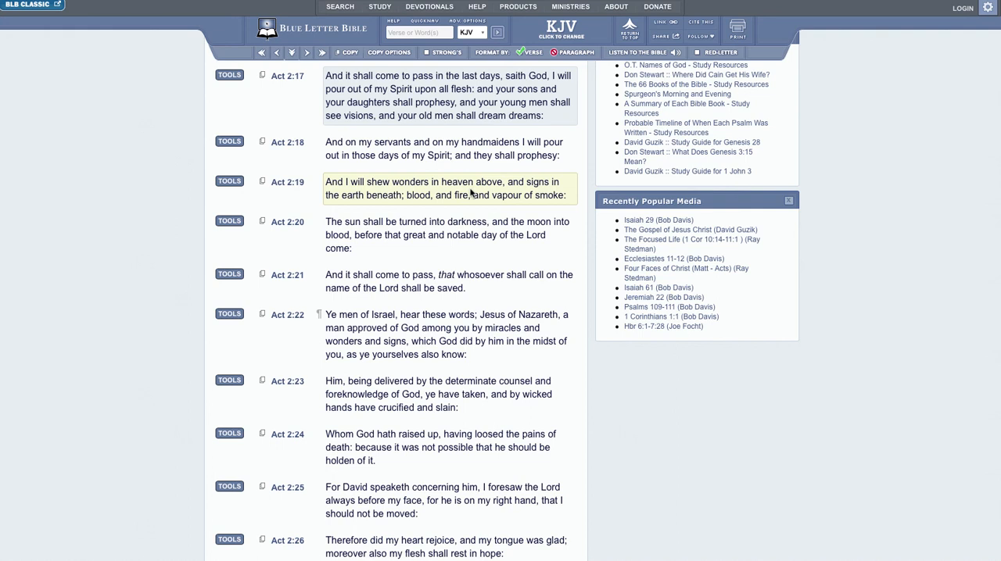
mouse_move(535, 196)
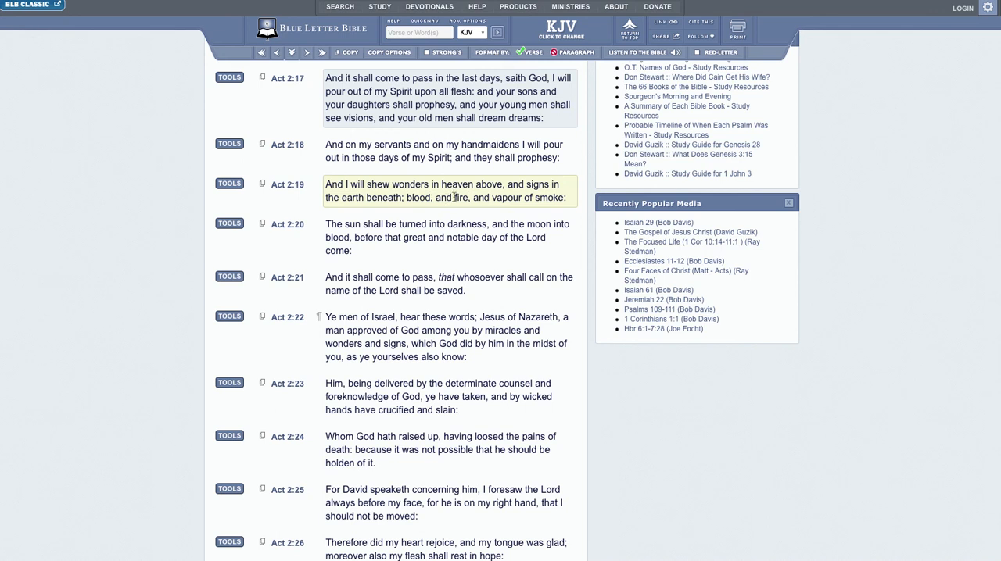
mouse_move(457, 203)
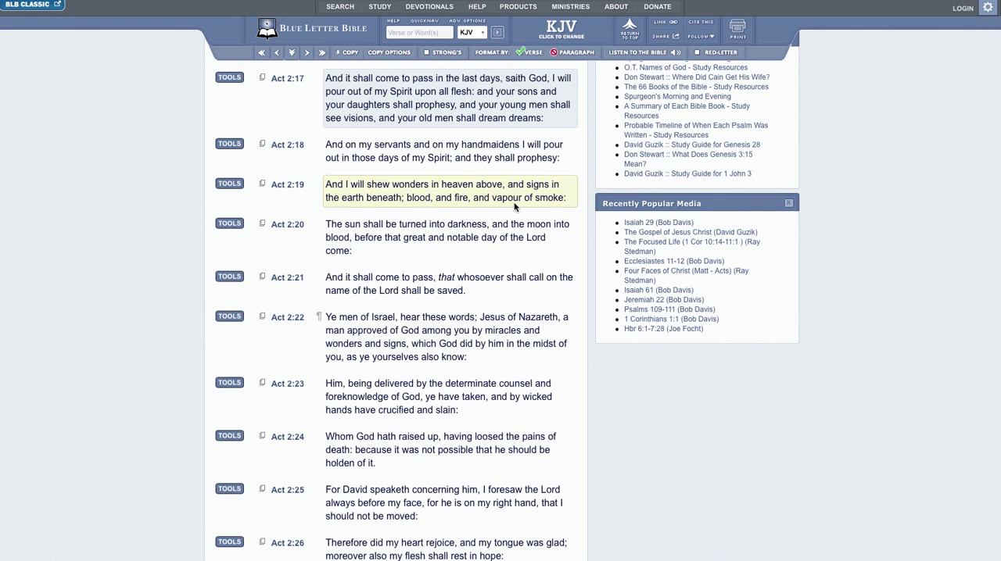
mouse_move(510, 207)
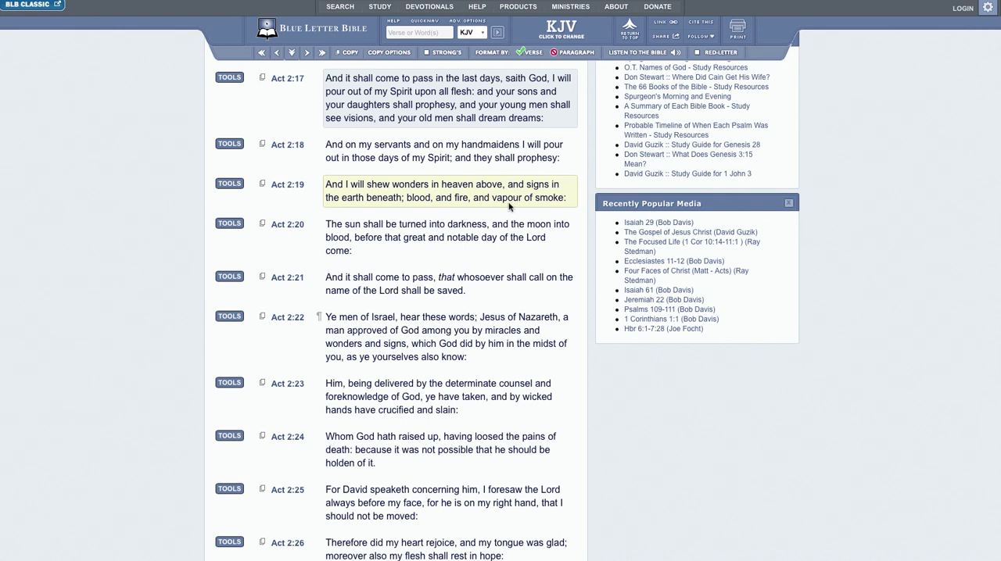
mouse_move(497, 202)
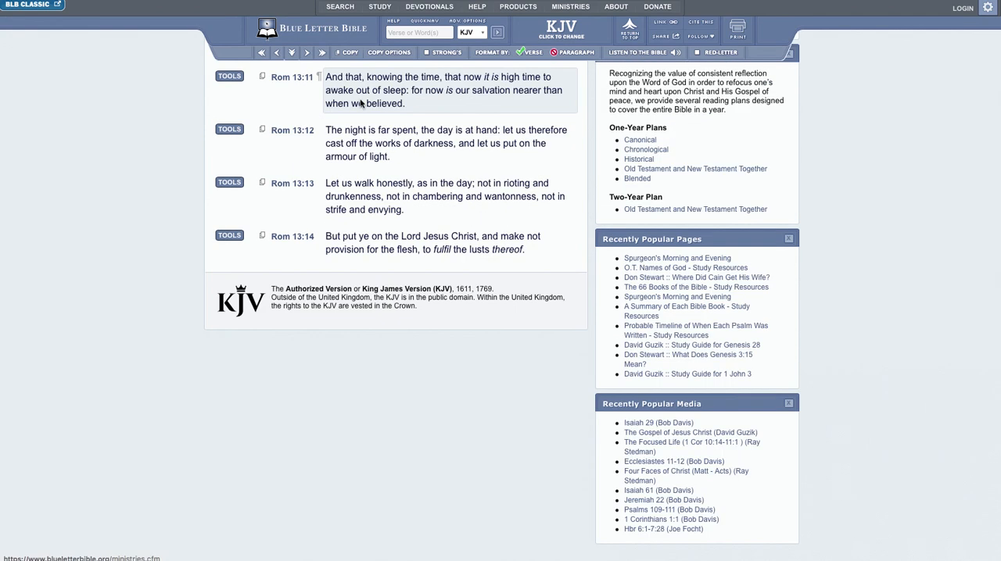
mouse_move(319, 109)
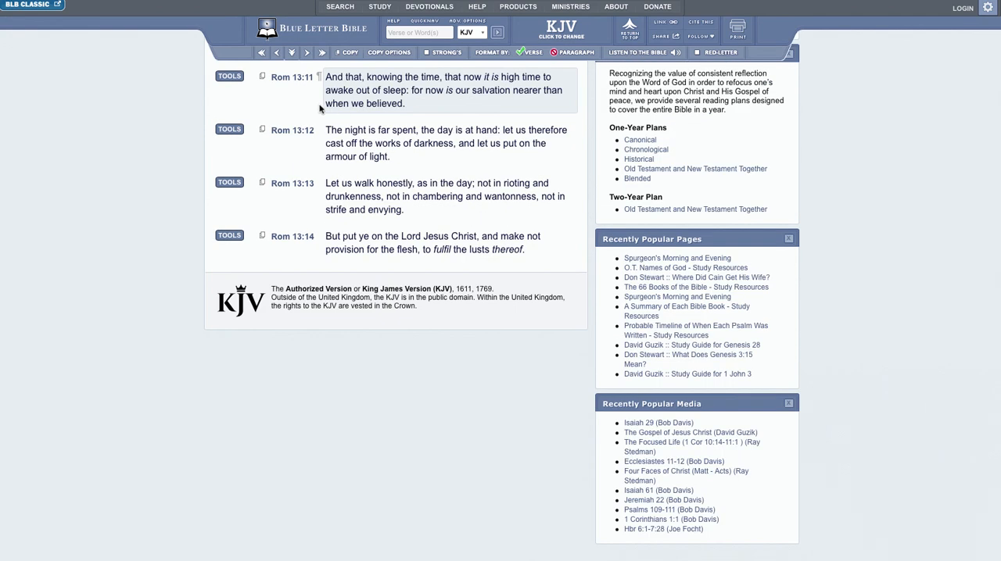